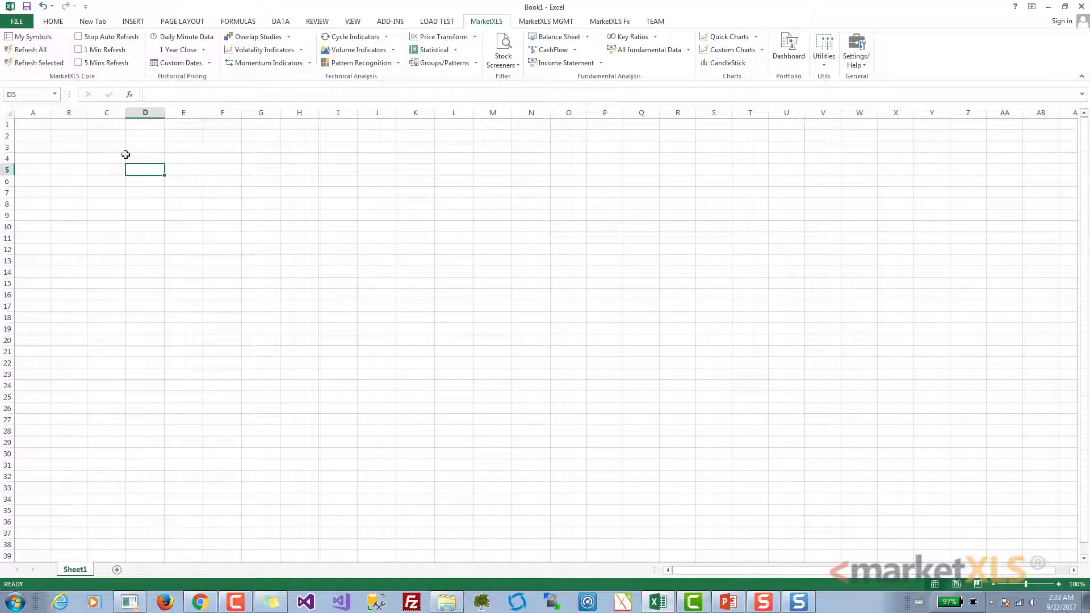
Enter =Close_Historical("MSFT","2017-06-10") in D3, which returns NA.
left_click(105, 146)
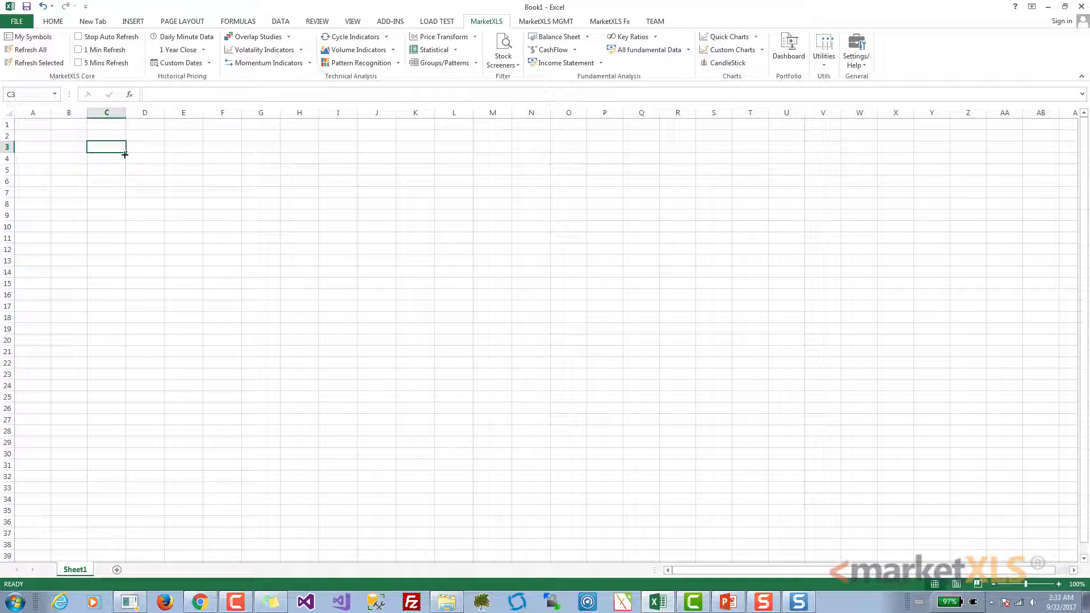
mouse_move(134, 150)
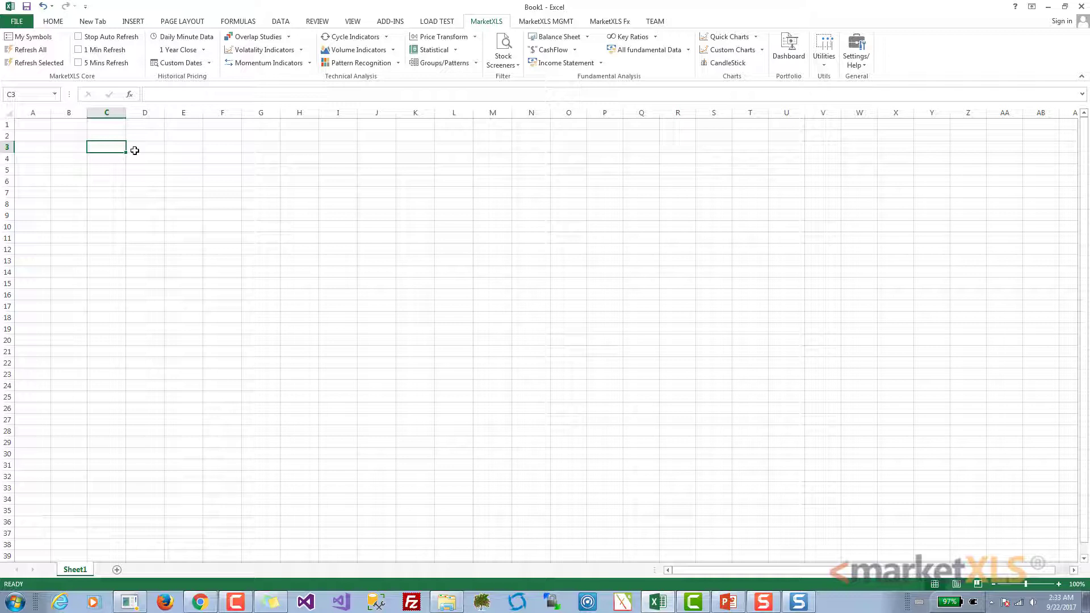
left_click(145, 146)
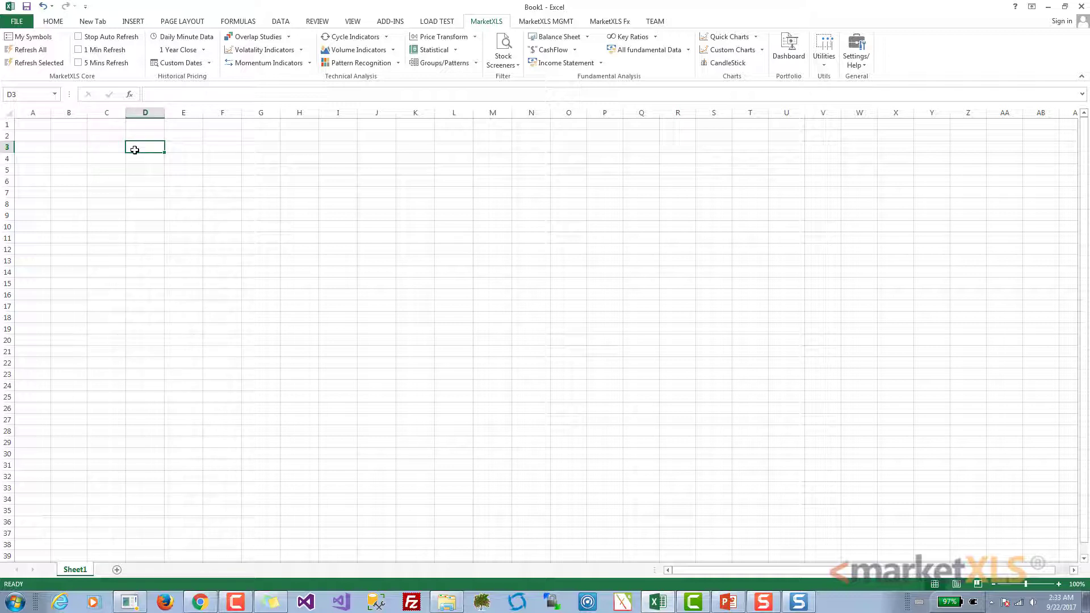
mouse_move(207, 149)
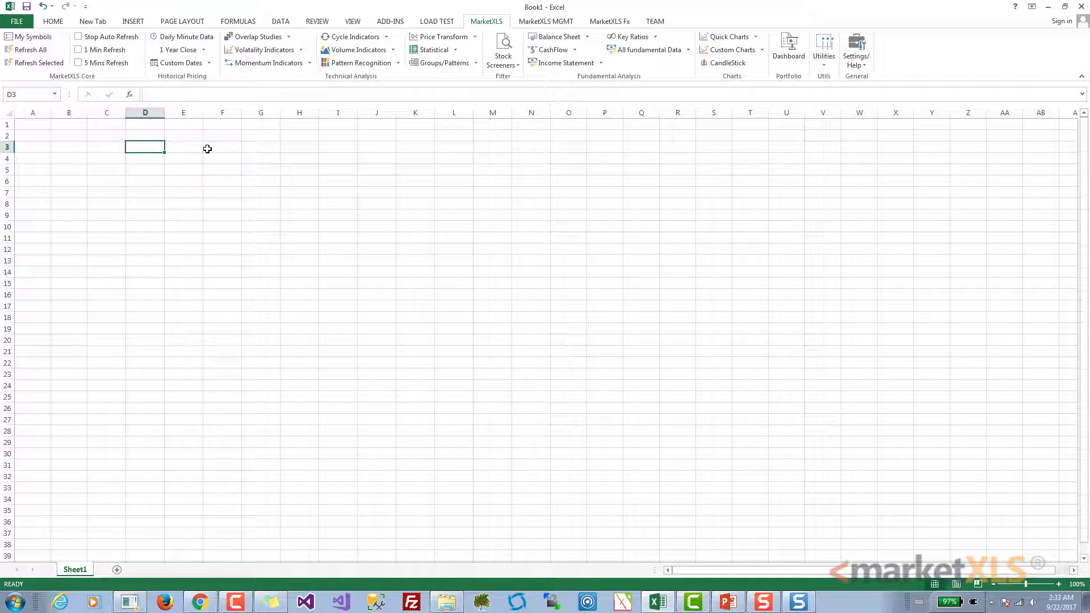
type("=cl")
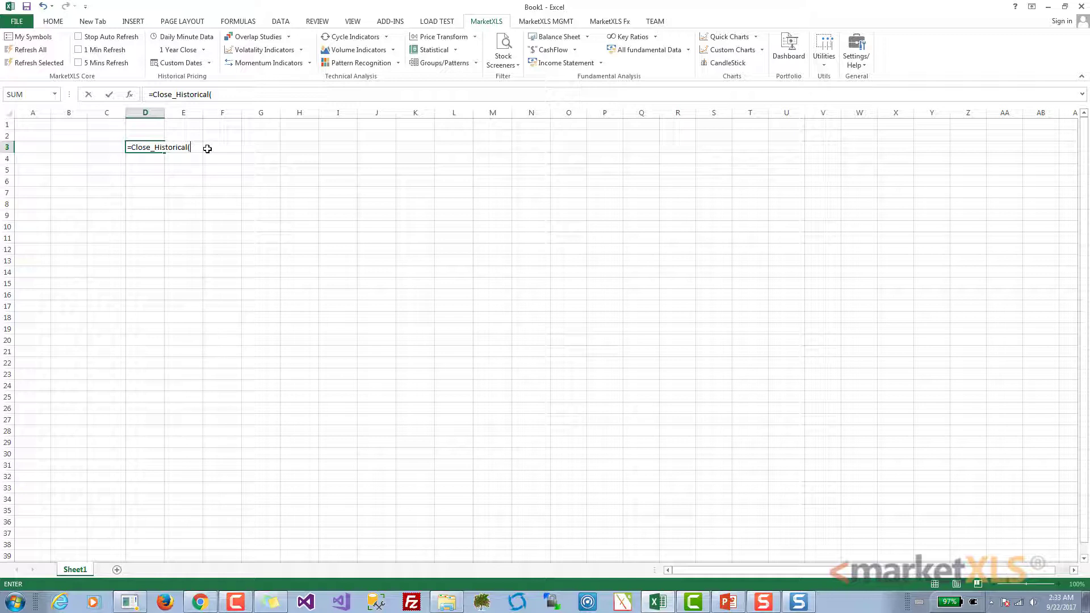
type("\"MSFT")
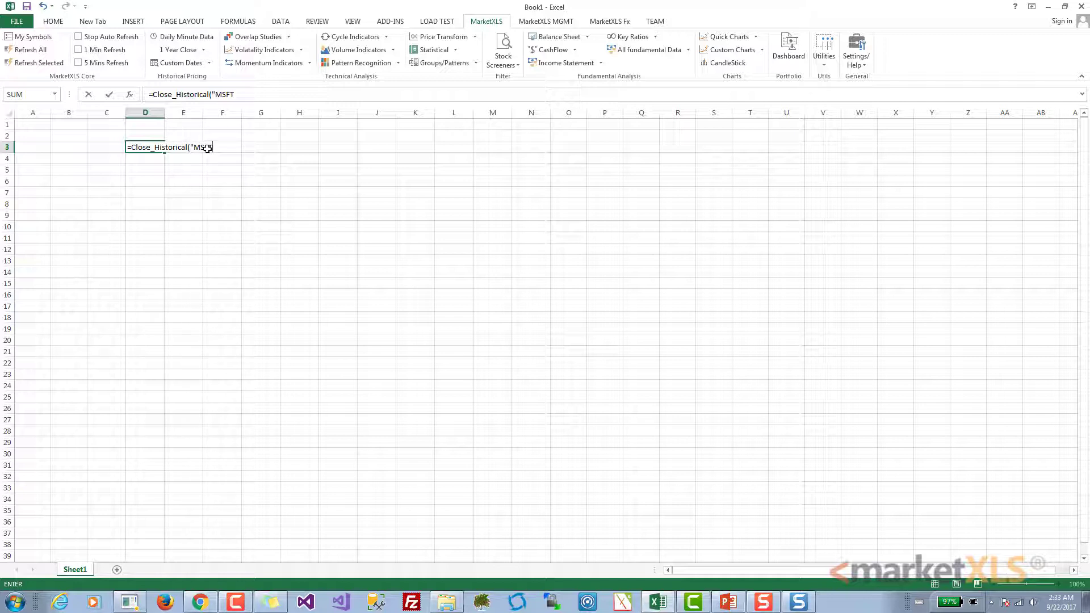
type("\",")
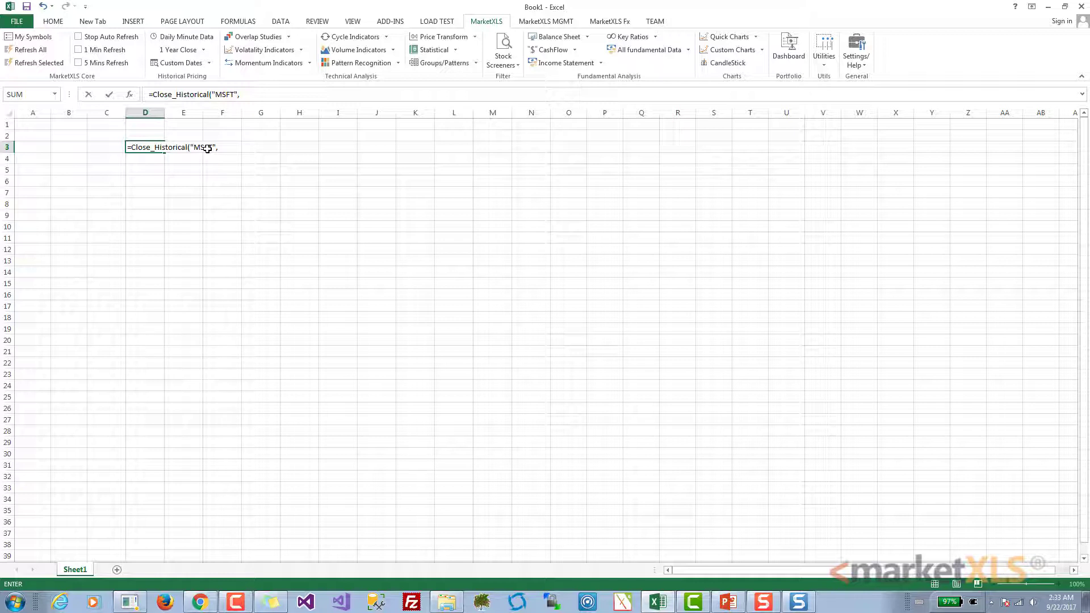
type("\"2017-06-10")
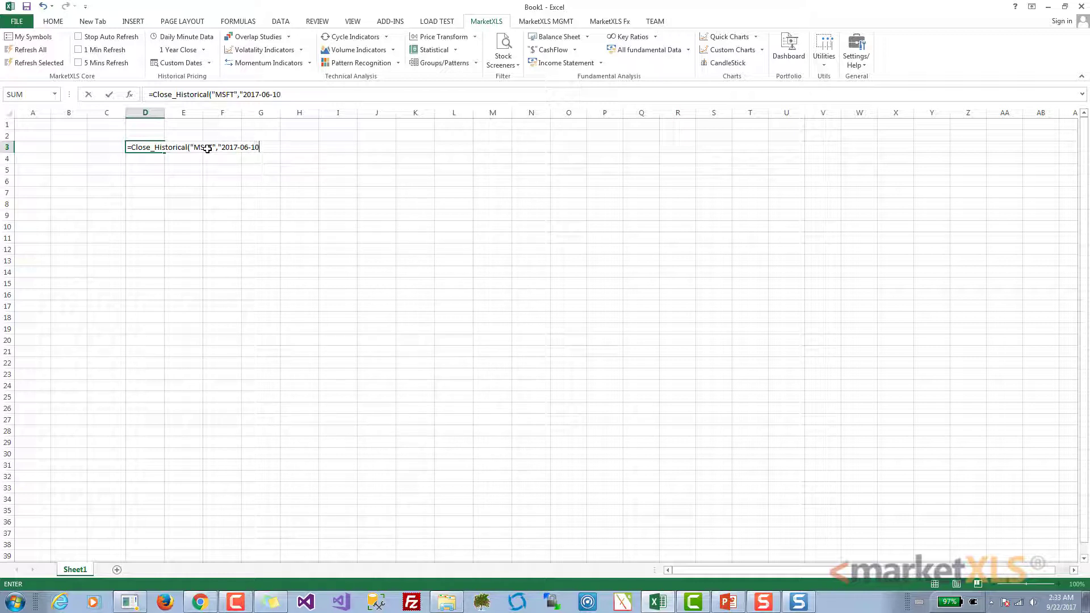
type(")")
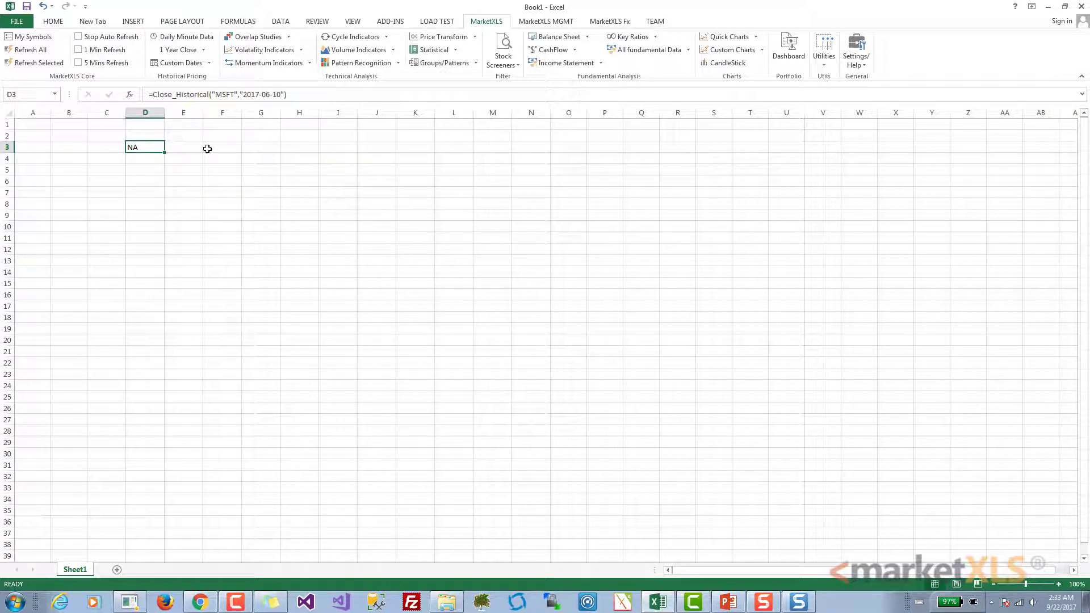
mouse_move(269, 173)
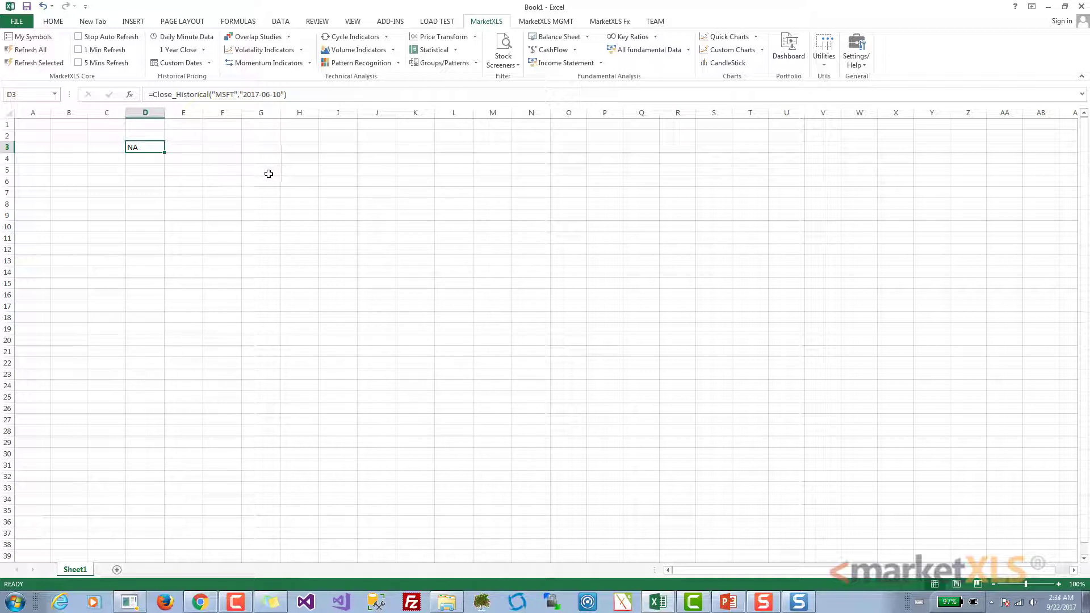
mouse_move(221, 111)
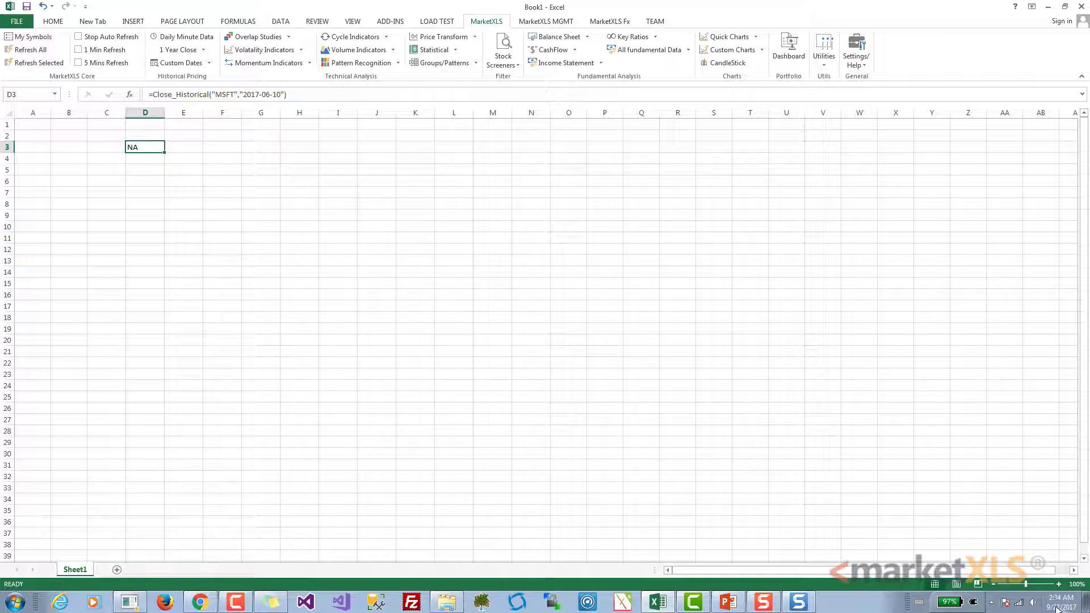
Check the June 2017 calendar to confirm 10 June was a Saturday, then re-edit D3.
left_click(1056, 602)
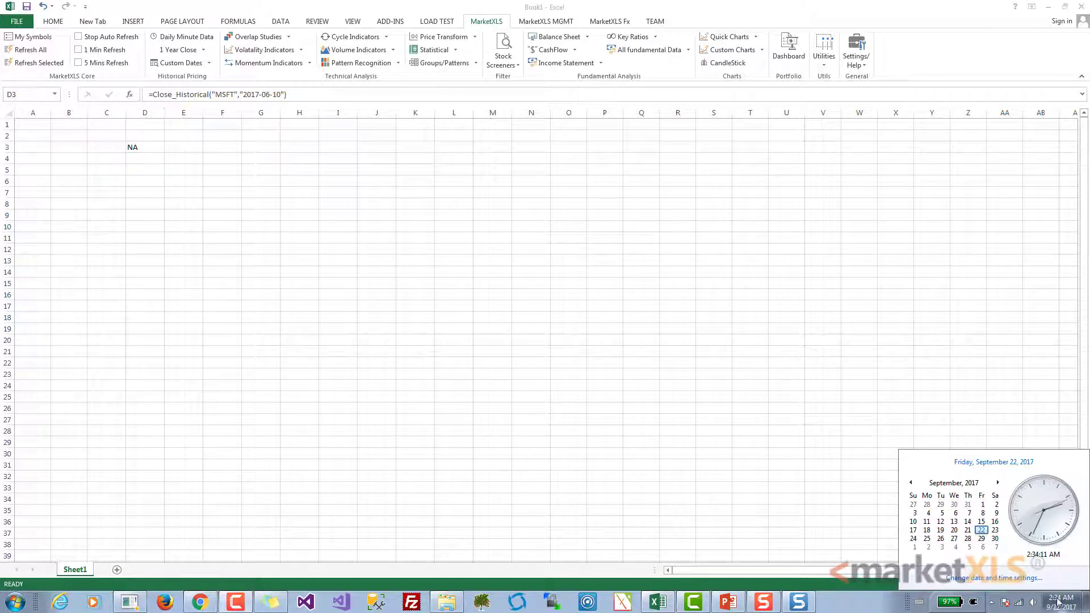
left_click(953, 482)
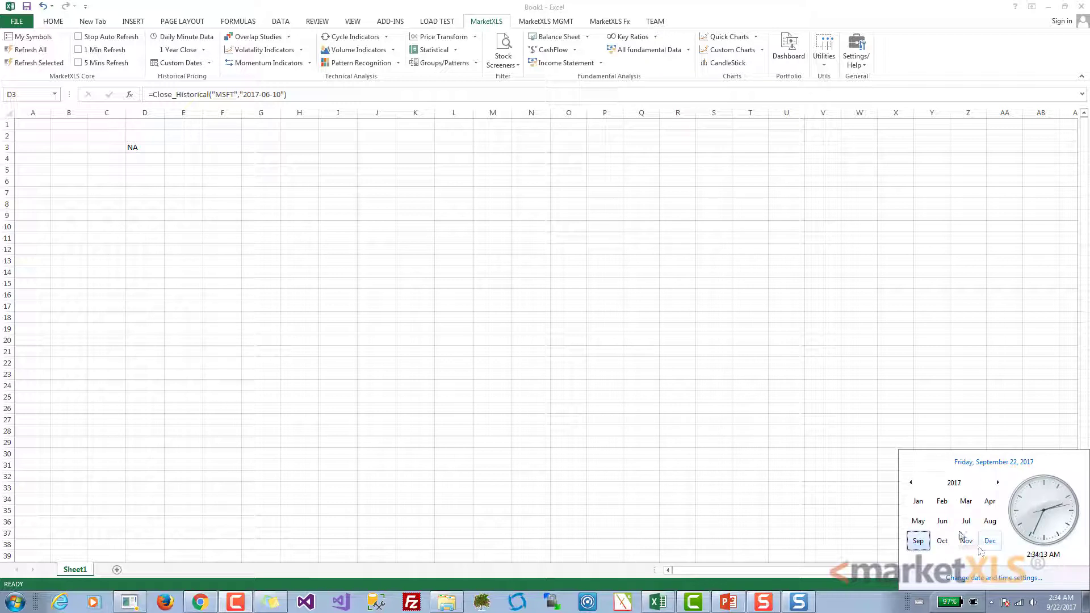
left_click(942, 521)
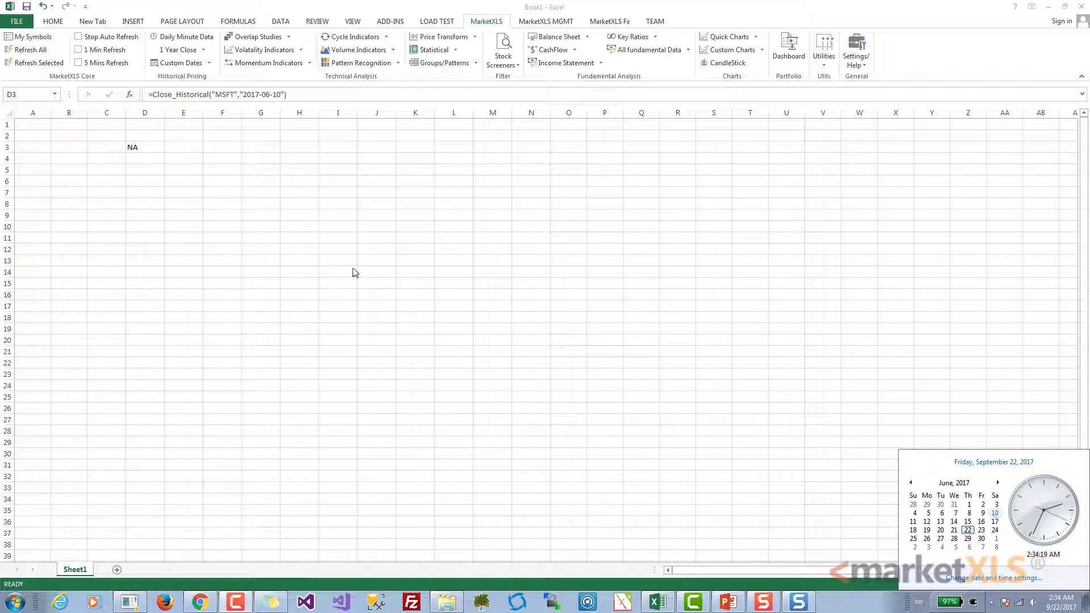
double_click(144, 146)
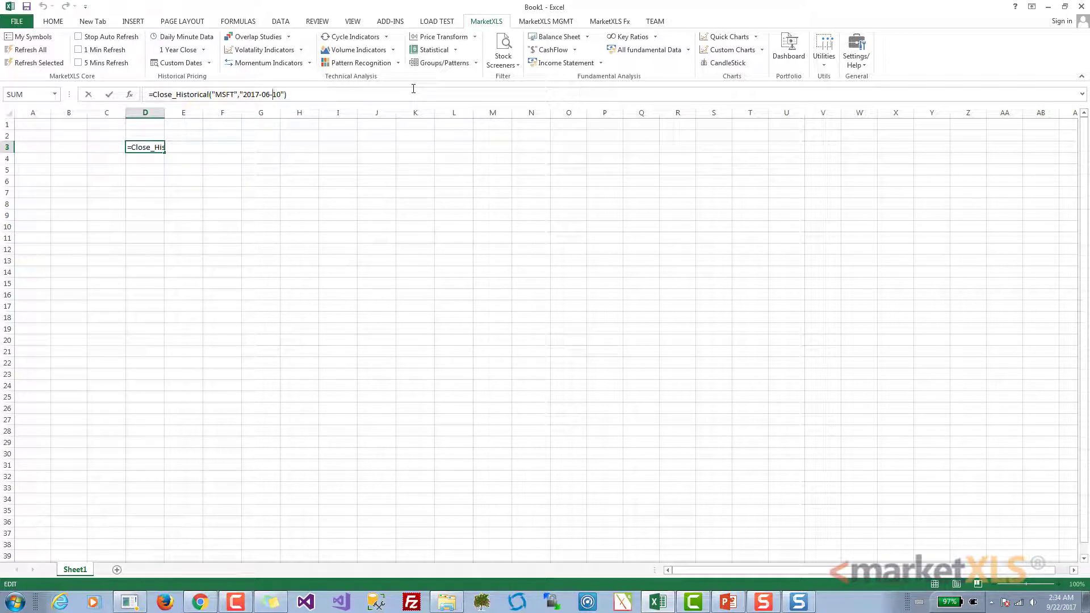
Change D3's date to 2017-06-09 (70.32) and take the MSFT ticker from F3.
type("09")
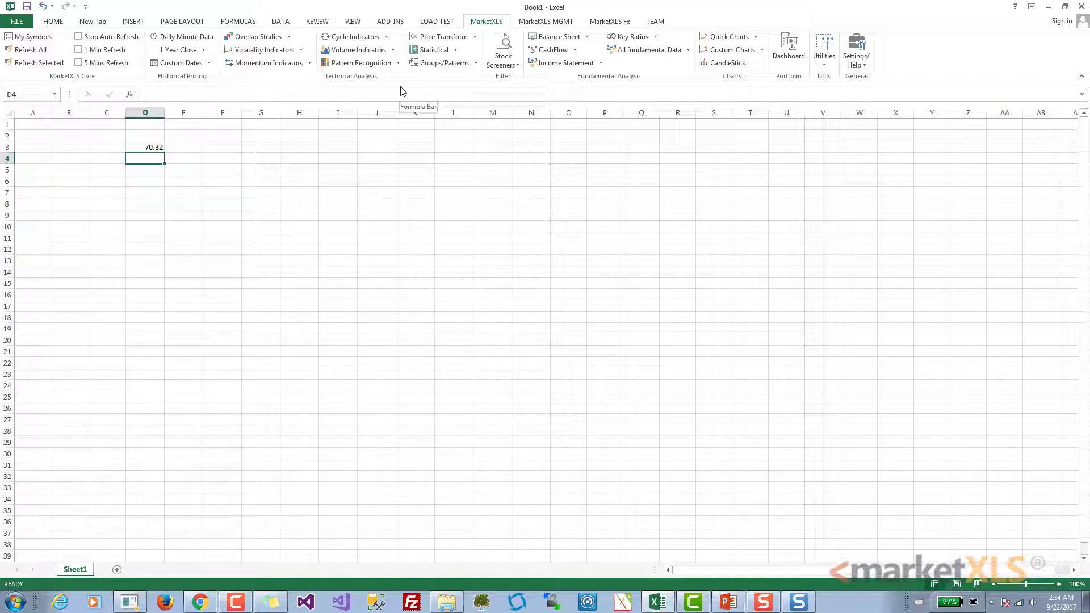
left_click(145, 146)
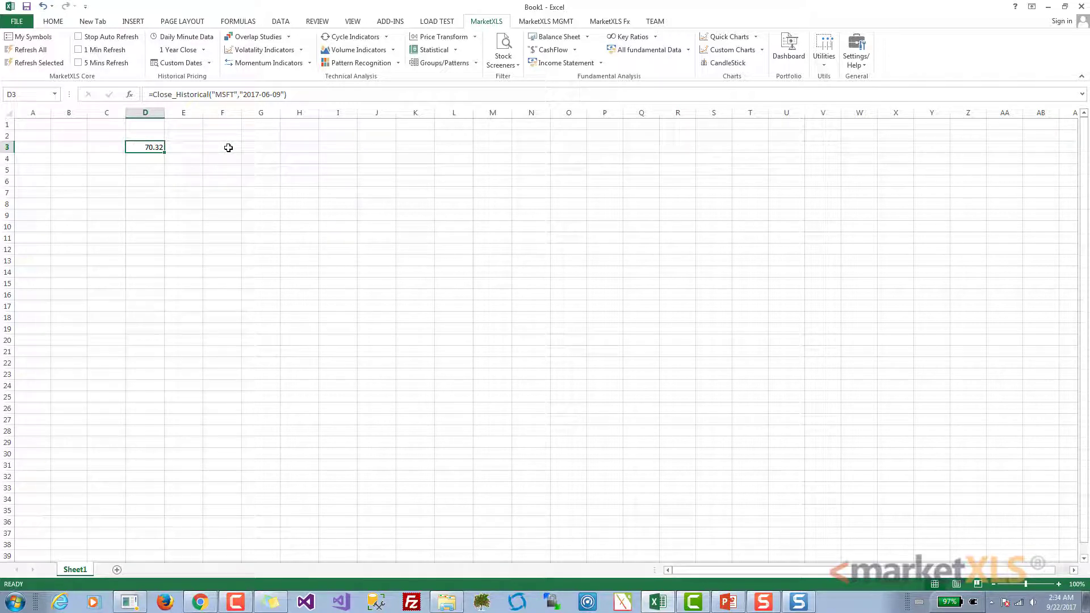
type("MSFT")
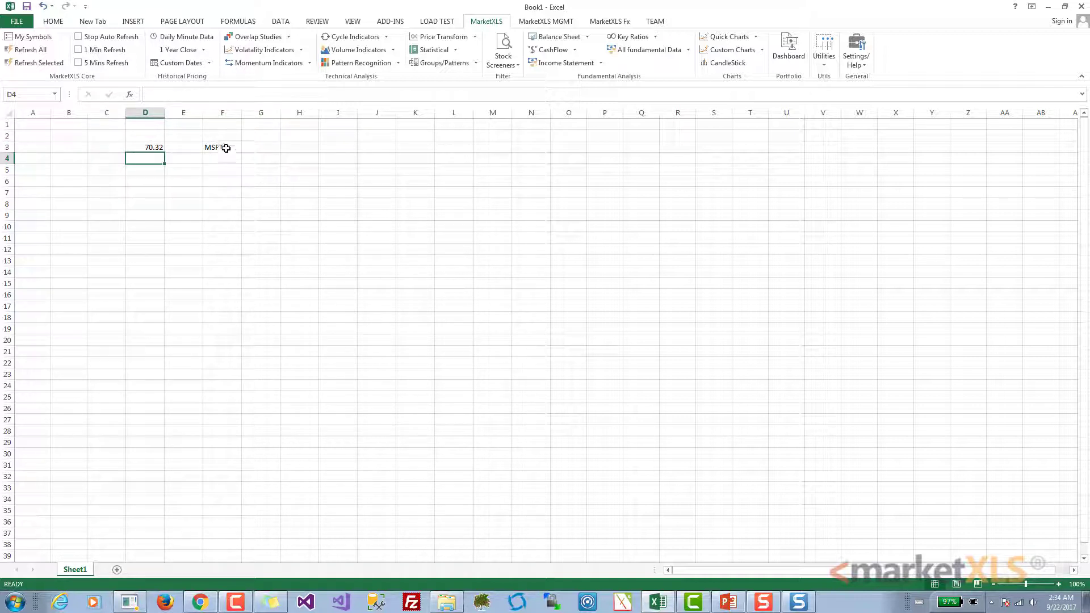
type("BBRY")
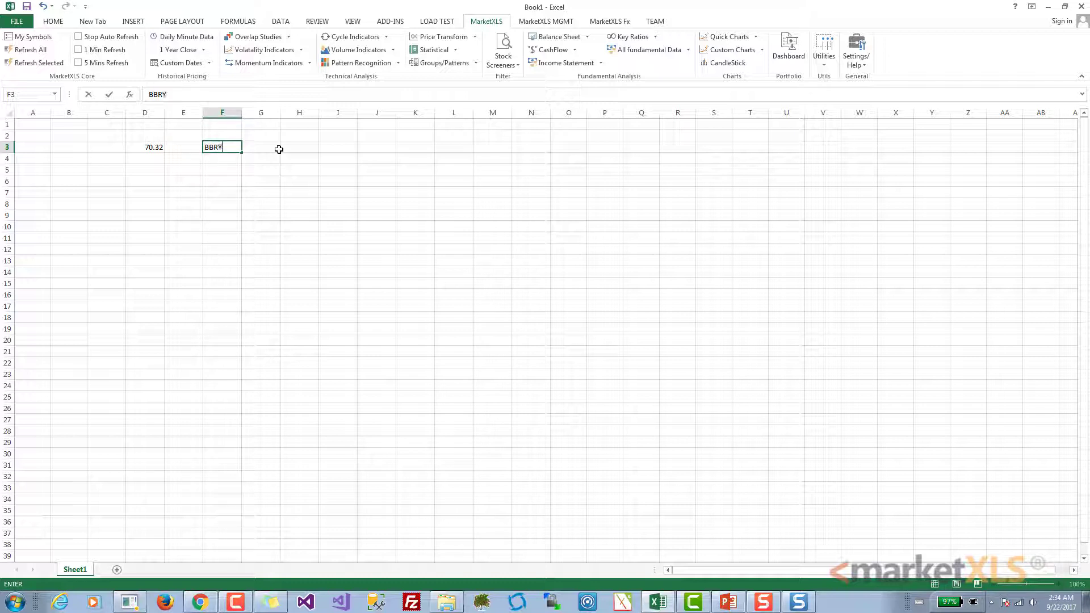
key("Return")
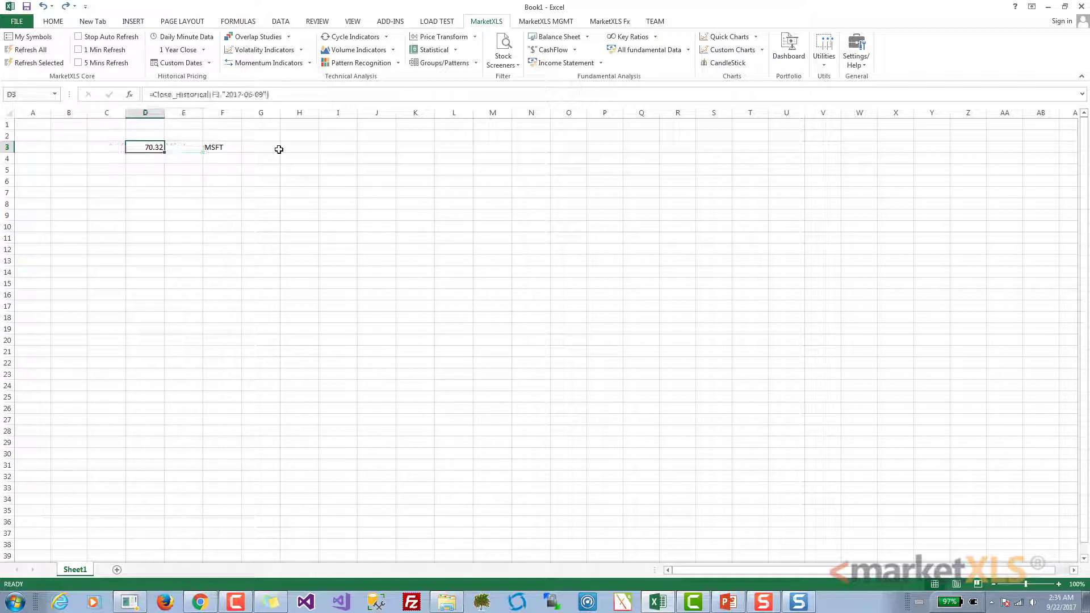
left_click(222, 146)
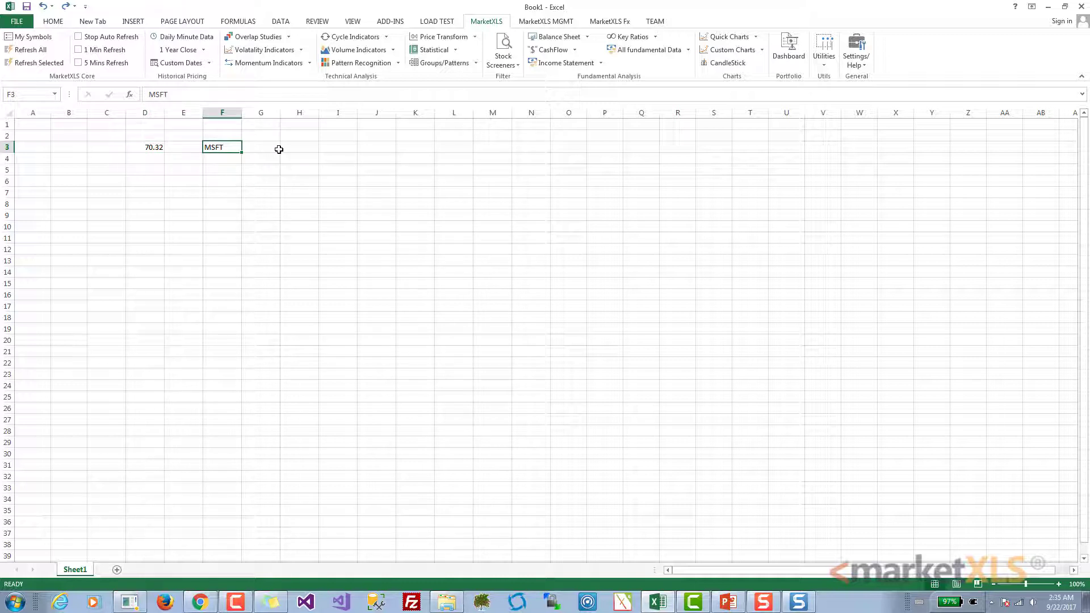
left_click(144, 146)
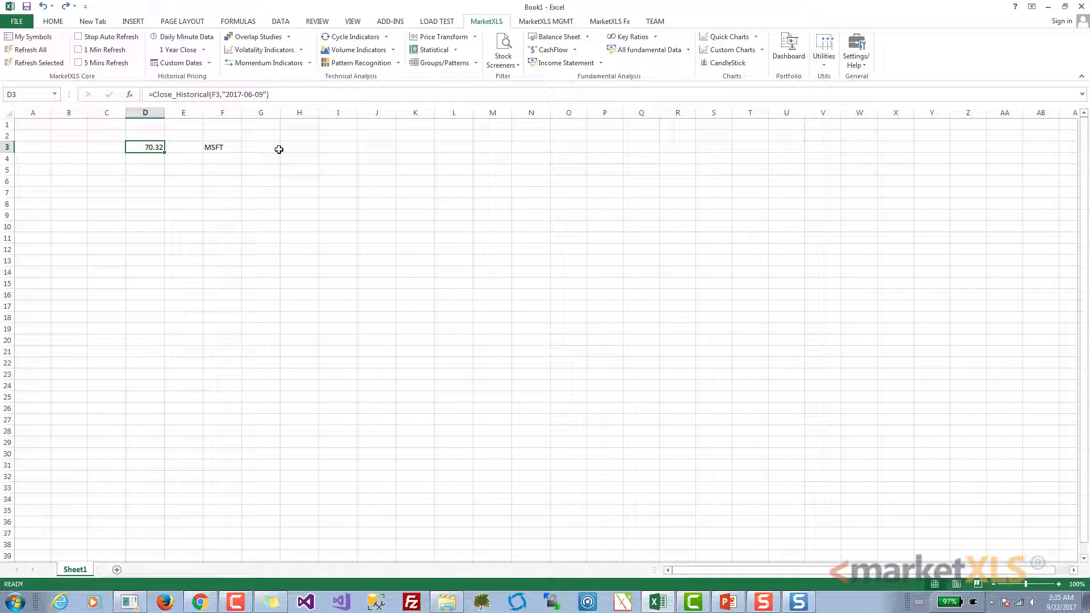
left_click(261, 147)
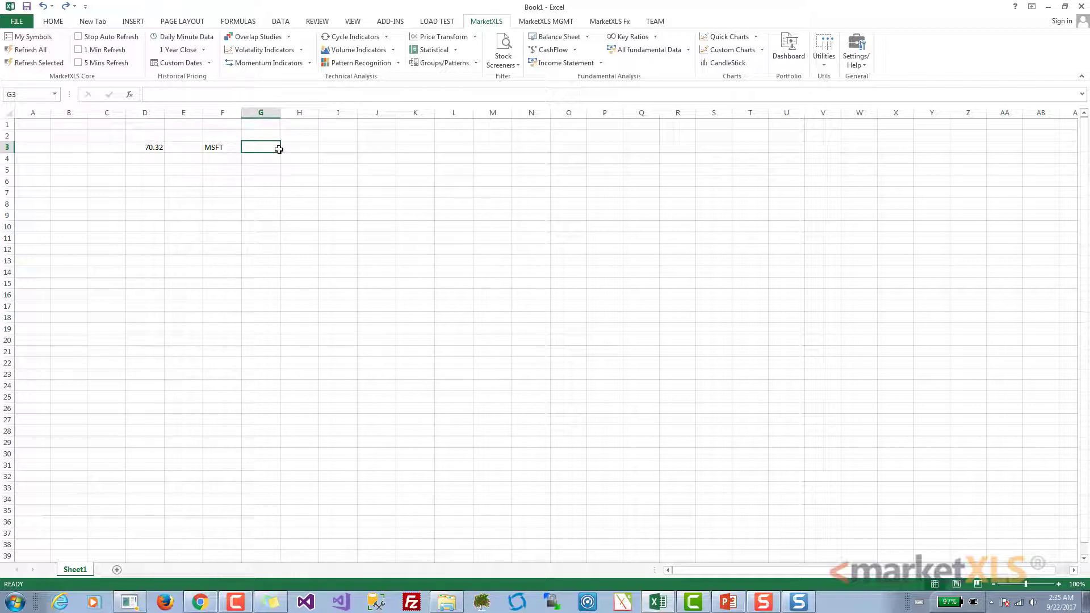
Build date formulas in column G based on today's date, subtracting days.
type("=TODAY(")
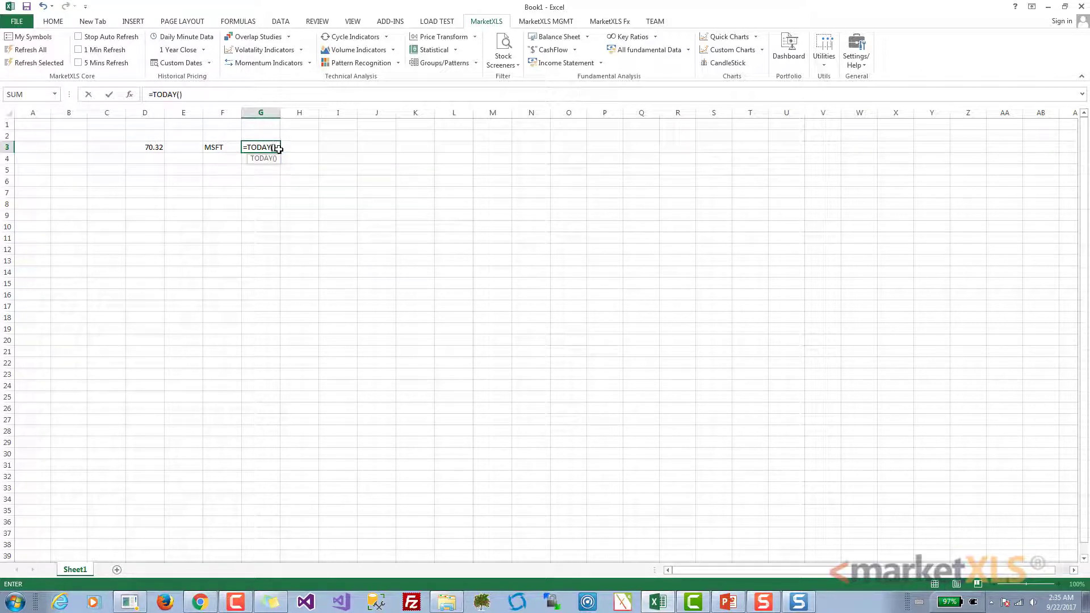
key("Return")
type("=G3")
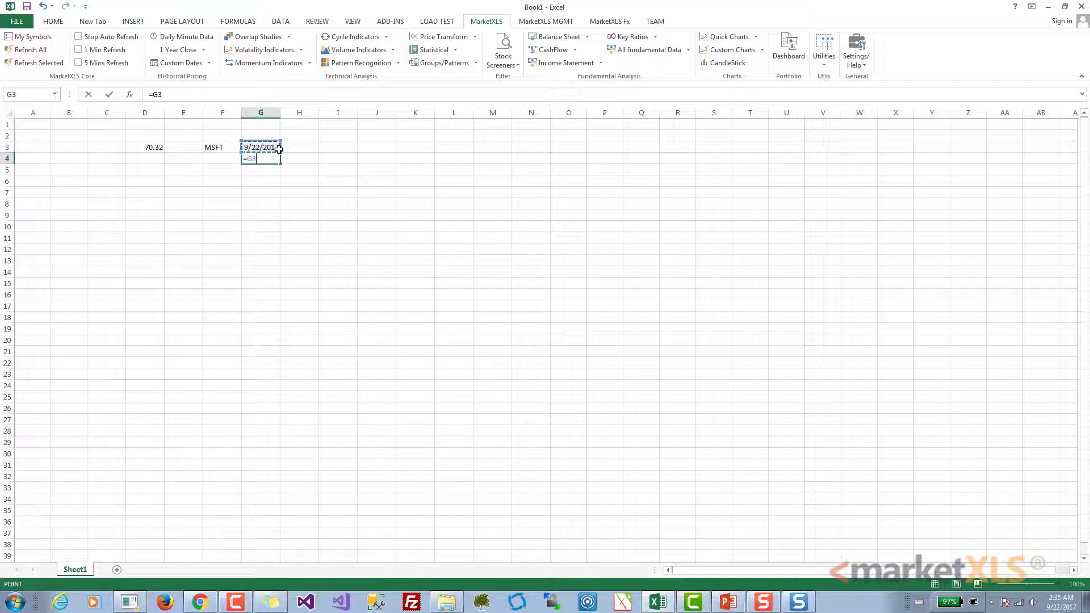
type("-1")
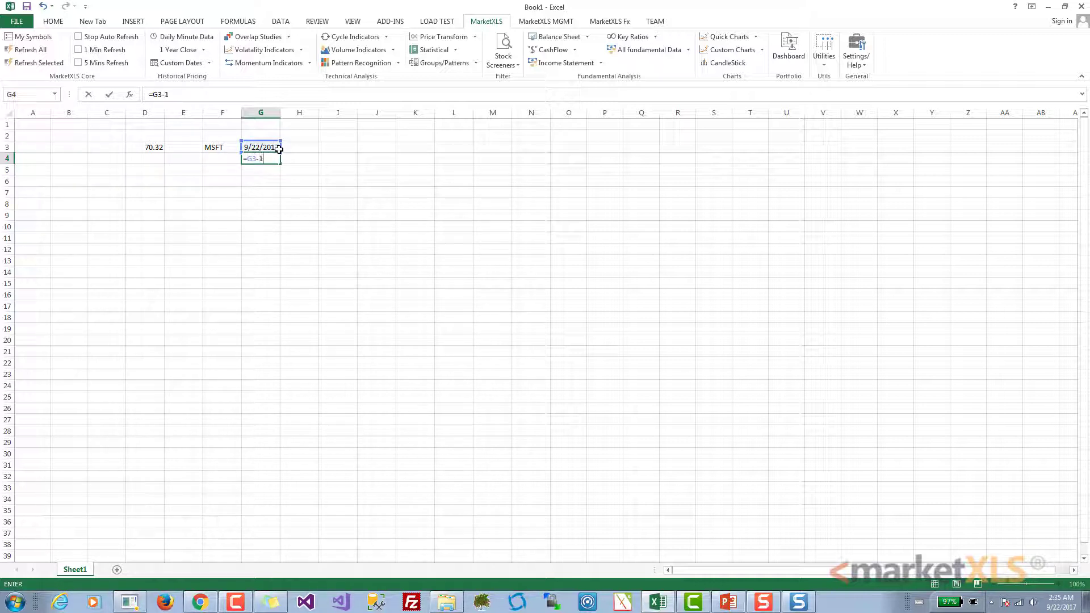
type("0")
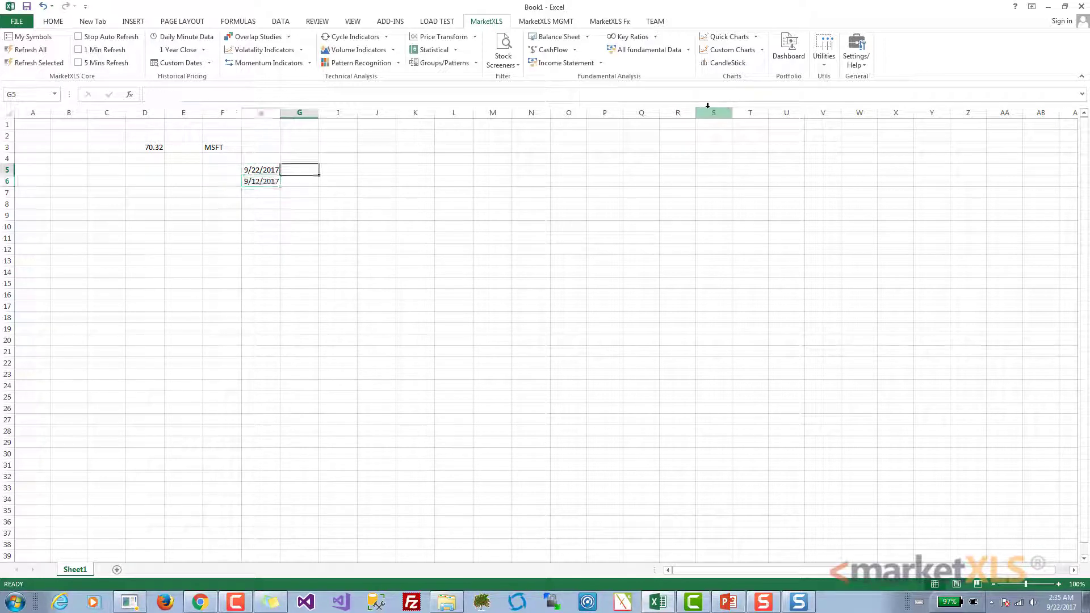
Enter =Close_Historical($F$3,G5) in D5 and fill D6 for the 9/12/2017 close.
left_click(145, 170)
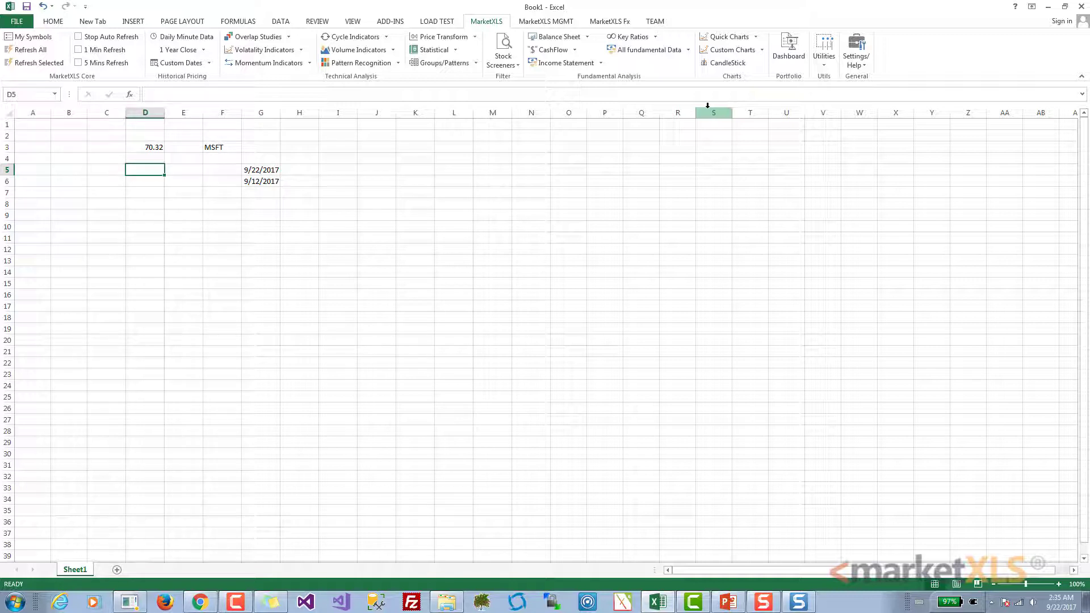
type("=Close(")
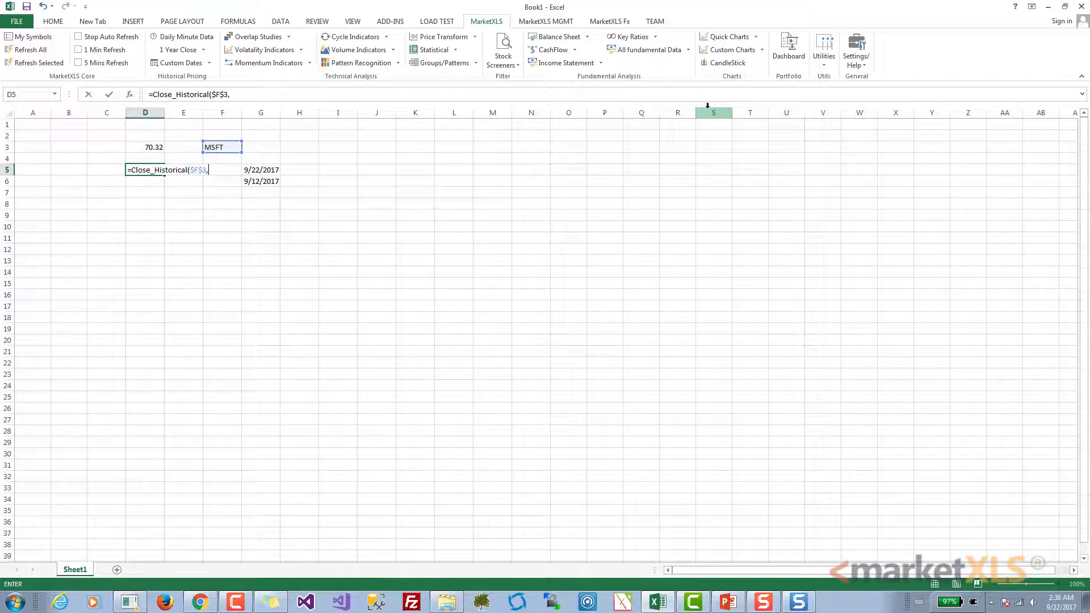
left_click(260, 169)
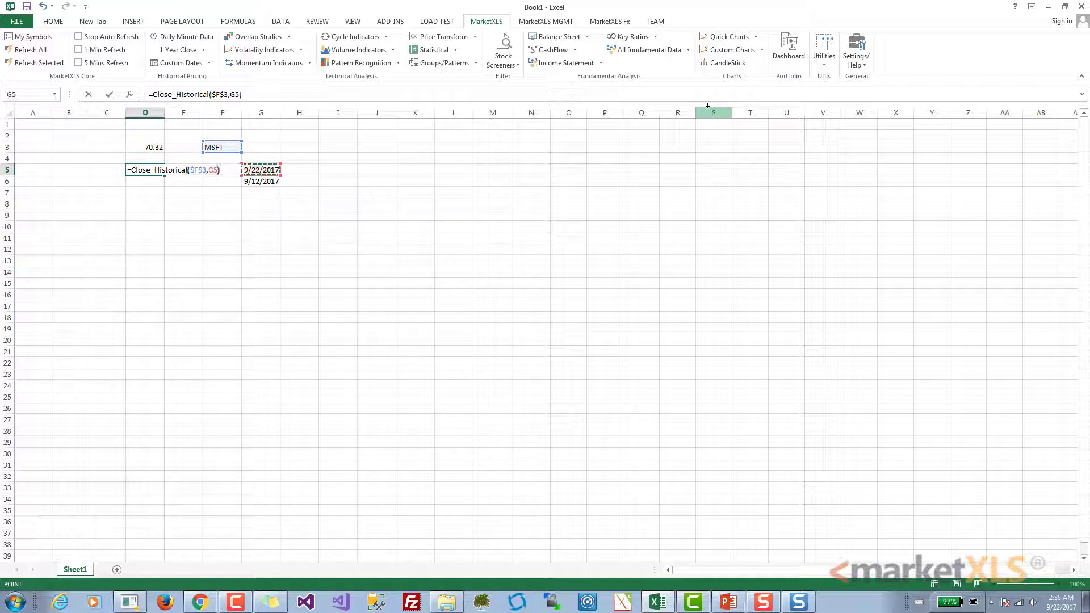
key("Return")
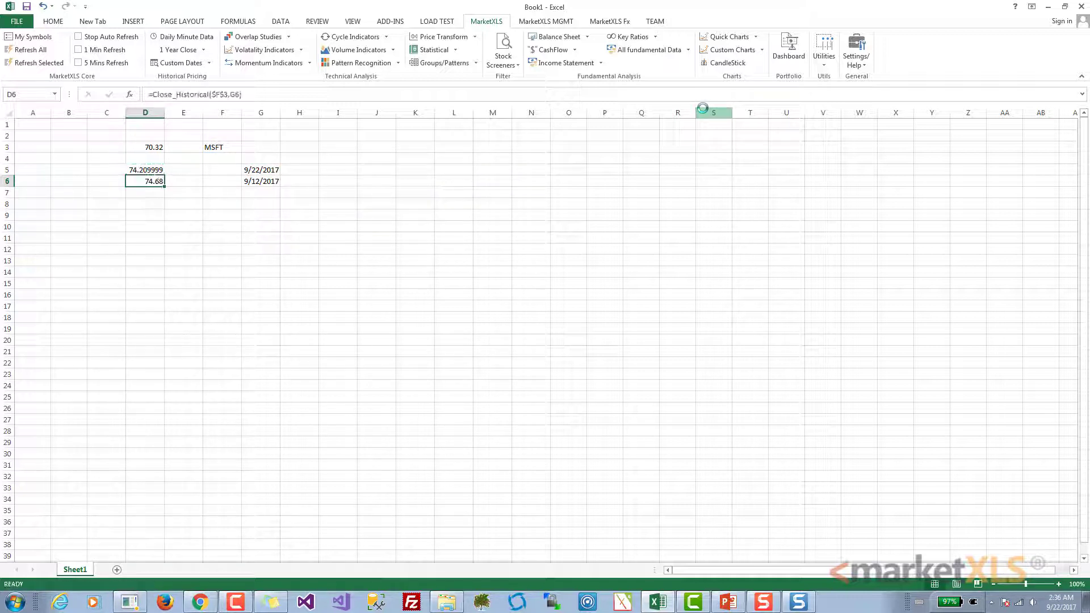
left_click_drag(145, 181, 145, 170)
type("=")
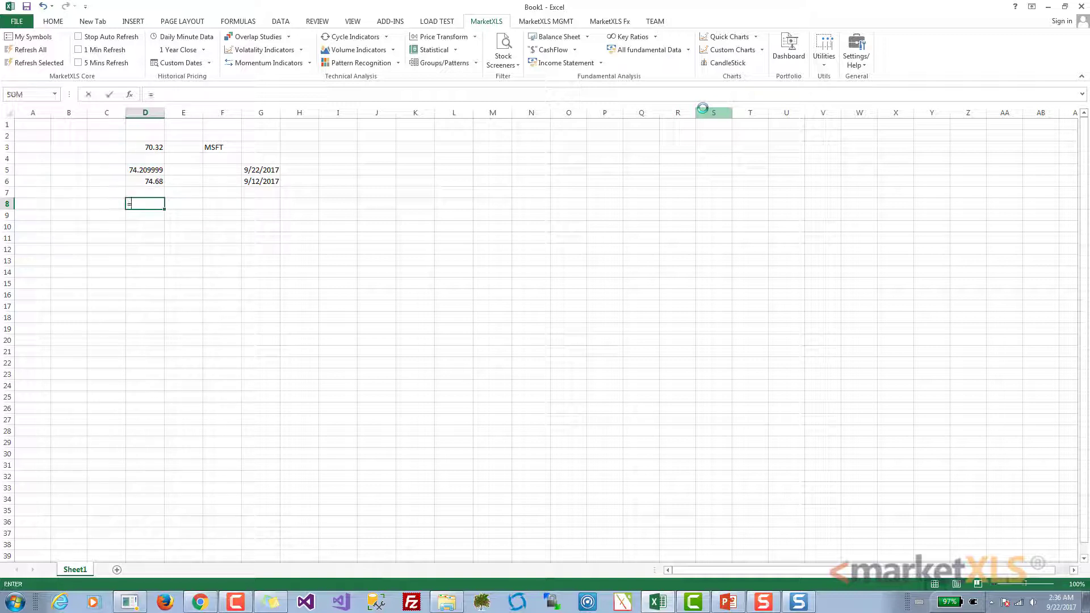
Try the MarketXLS Open, Low, Volume and High functions in D8, giving 75.239998.
type("open")
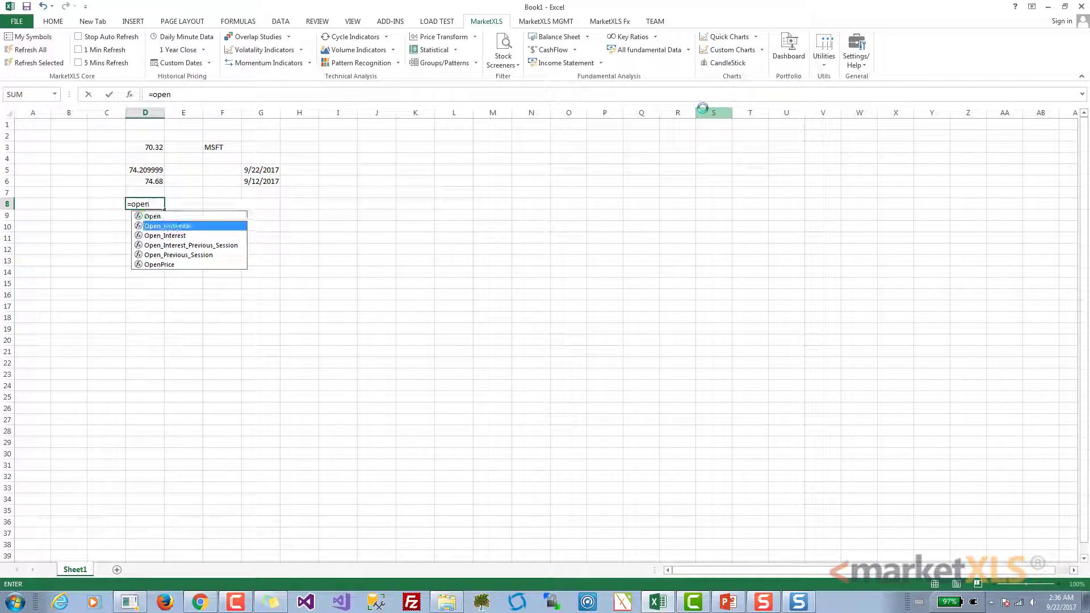
type("=lo")
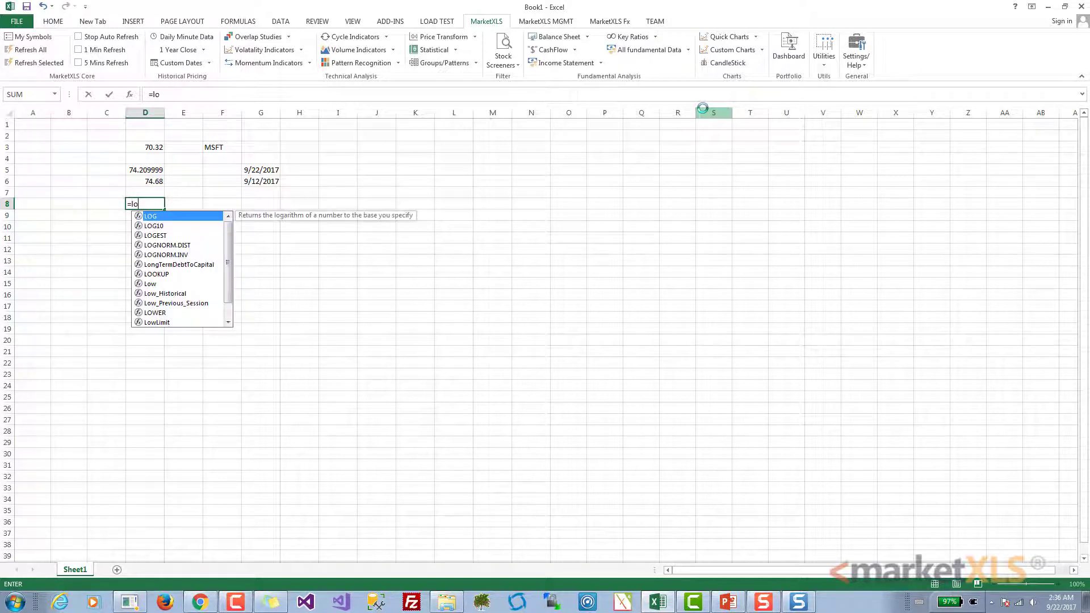
key("Escape")
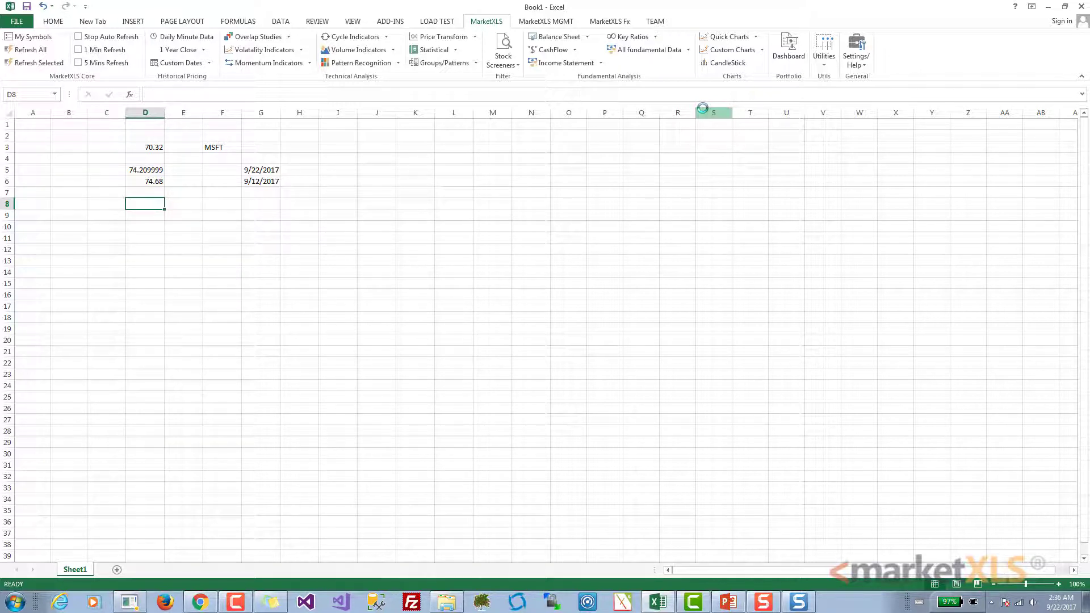
type("=vol")
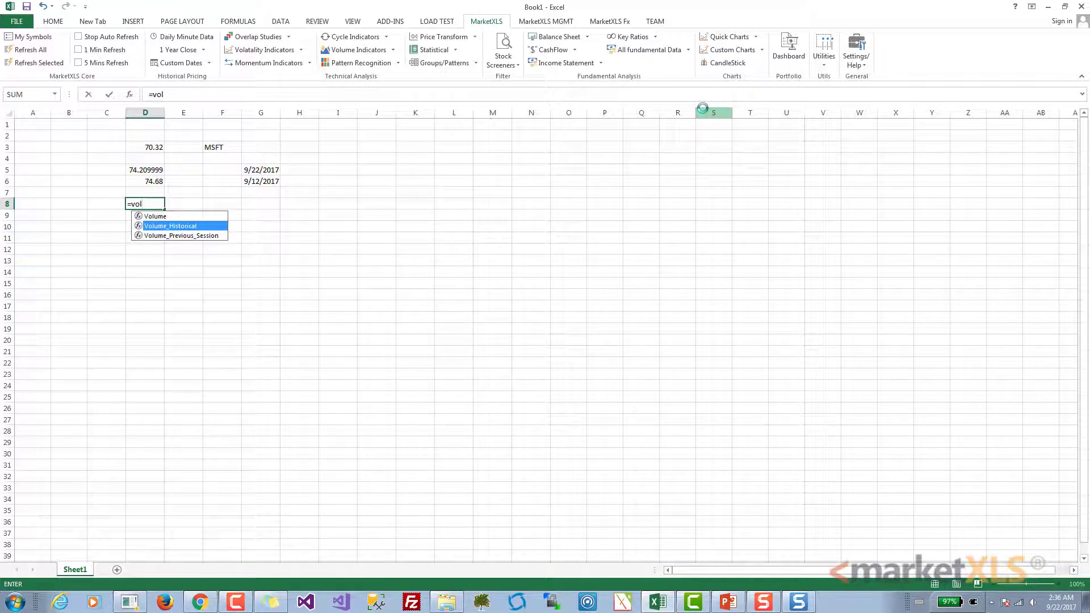
type("=high")
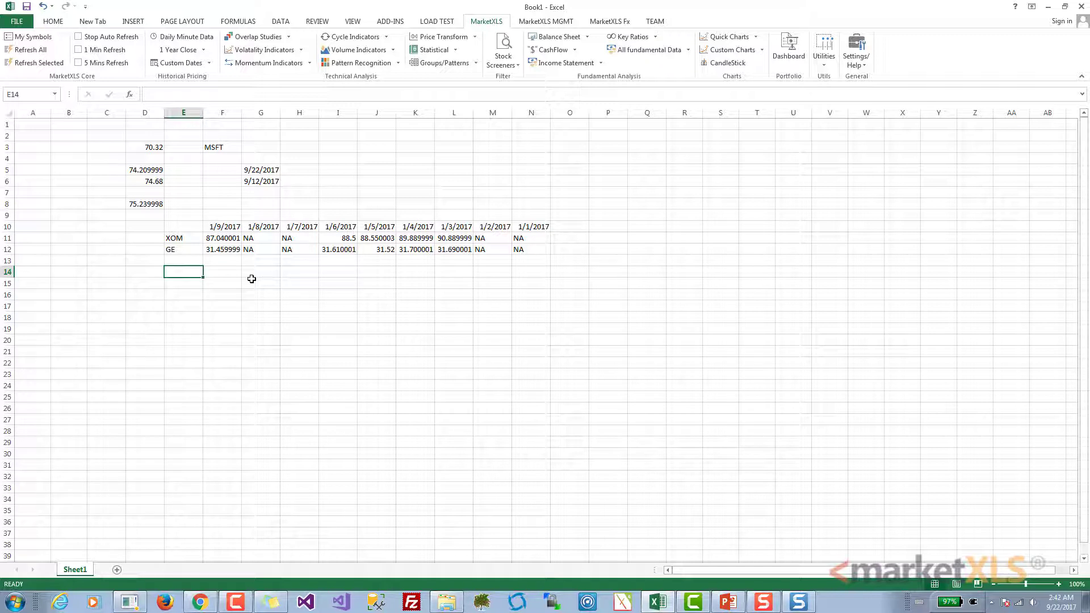
Enter =StockReturnOneYear(E14) in F14 for MSFT, returning 0.324446.
type("=")
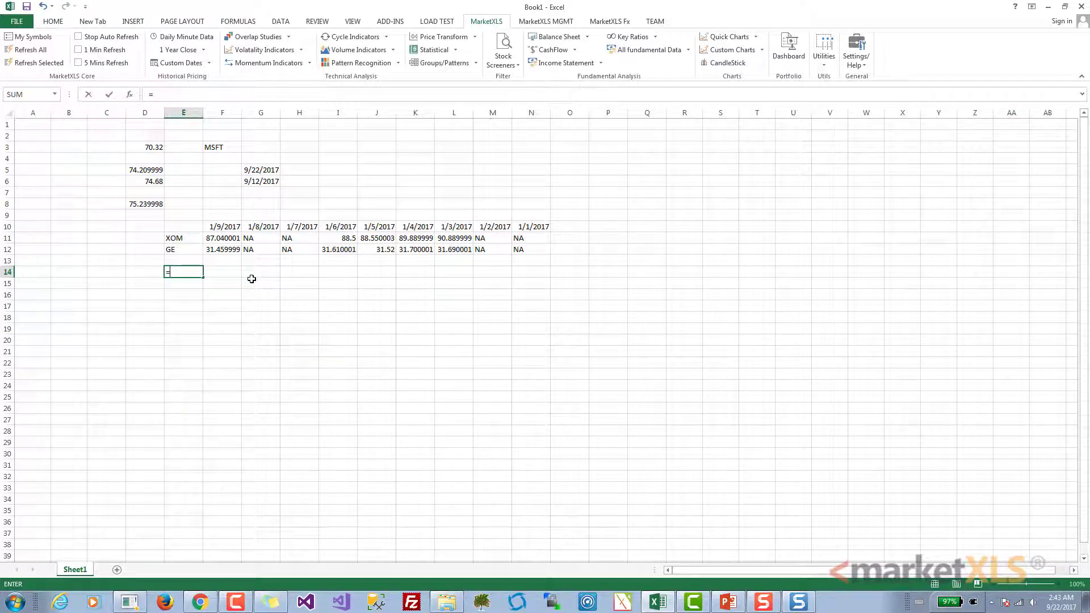
type("stock")
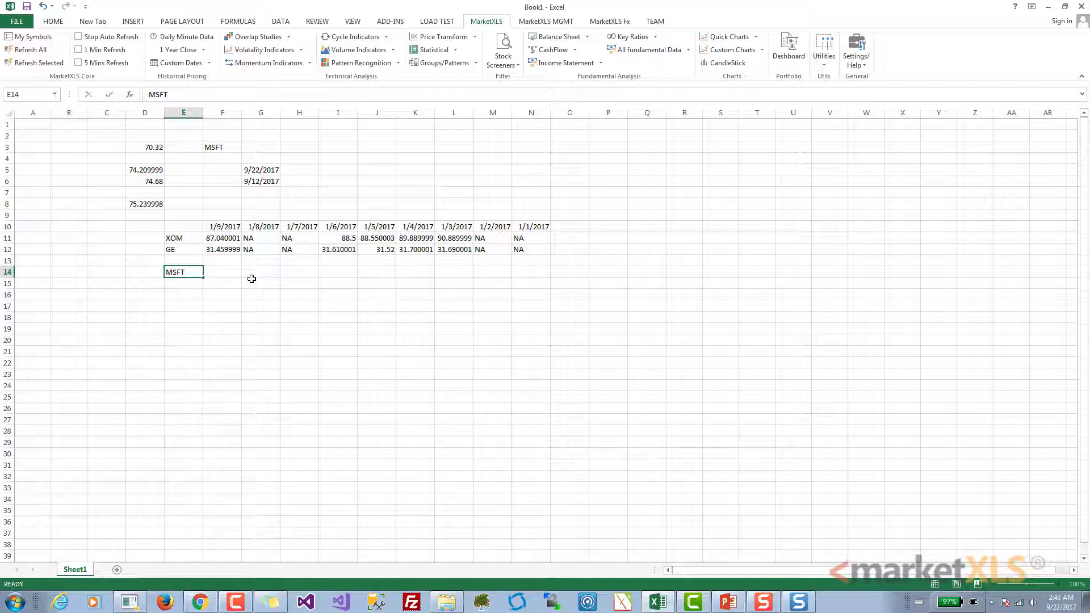
type("=stock")
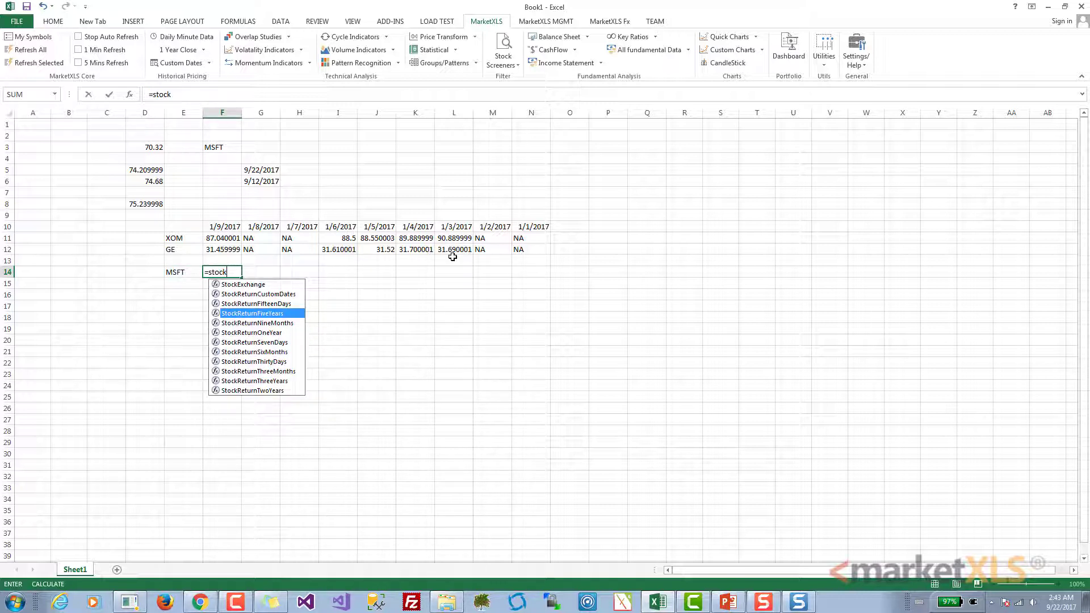
key("down")
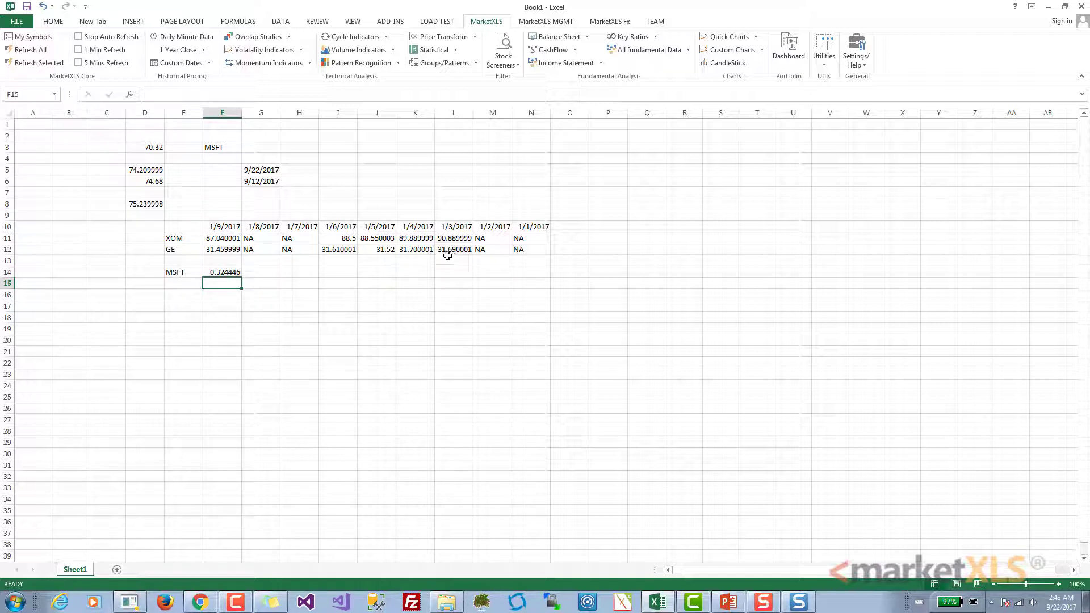
left_click(222, 272)
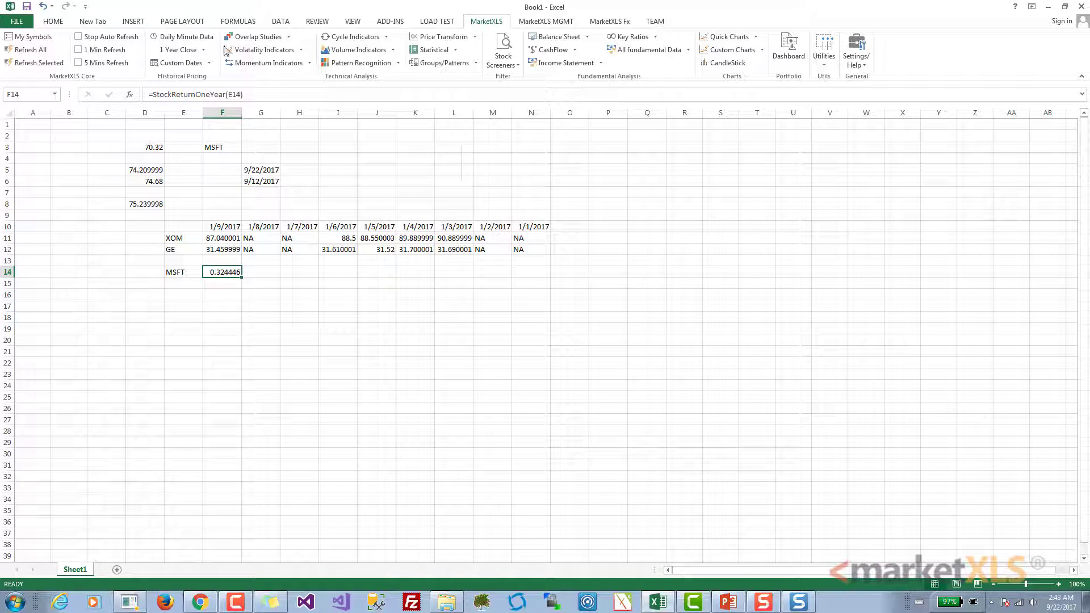
left_click(52, 21)
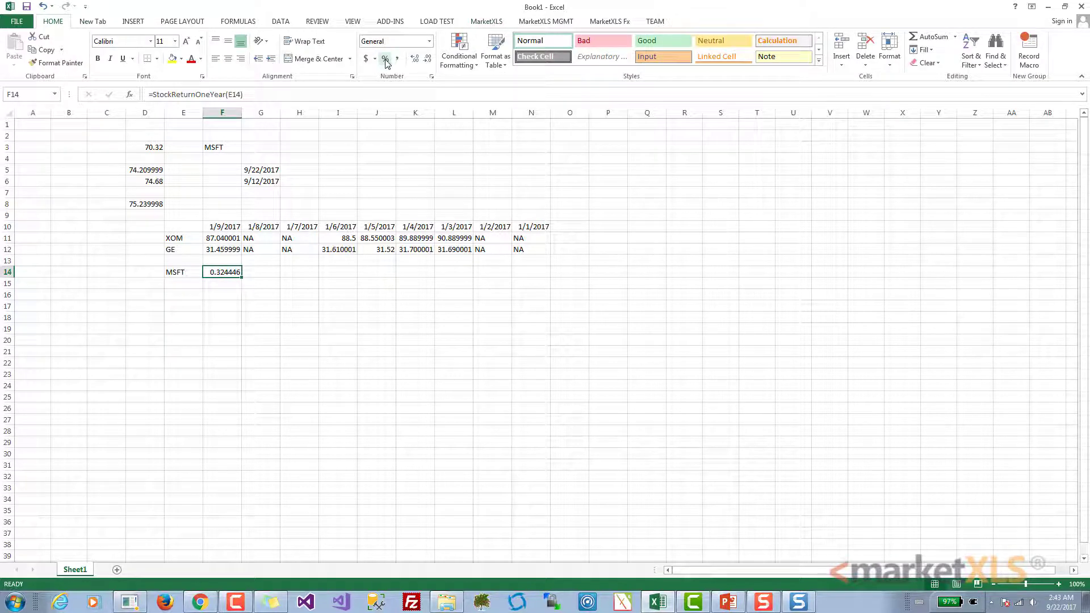
Apply Percent Style to F14 so MSFT's return displays as 32%.
left_click(383, 59)
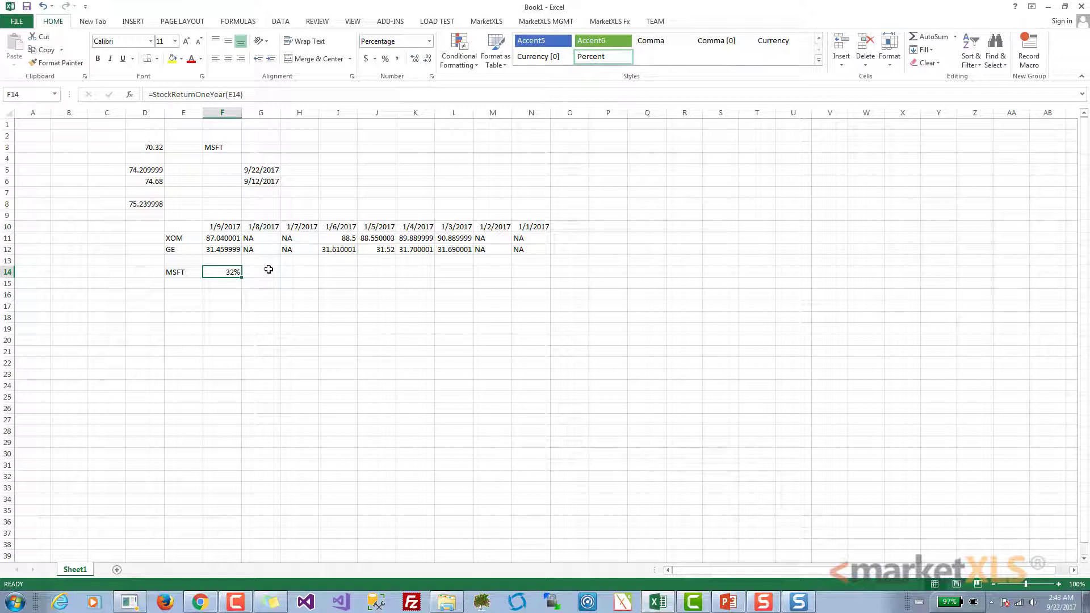
left_click(183, 271)
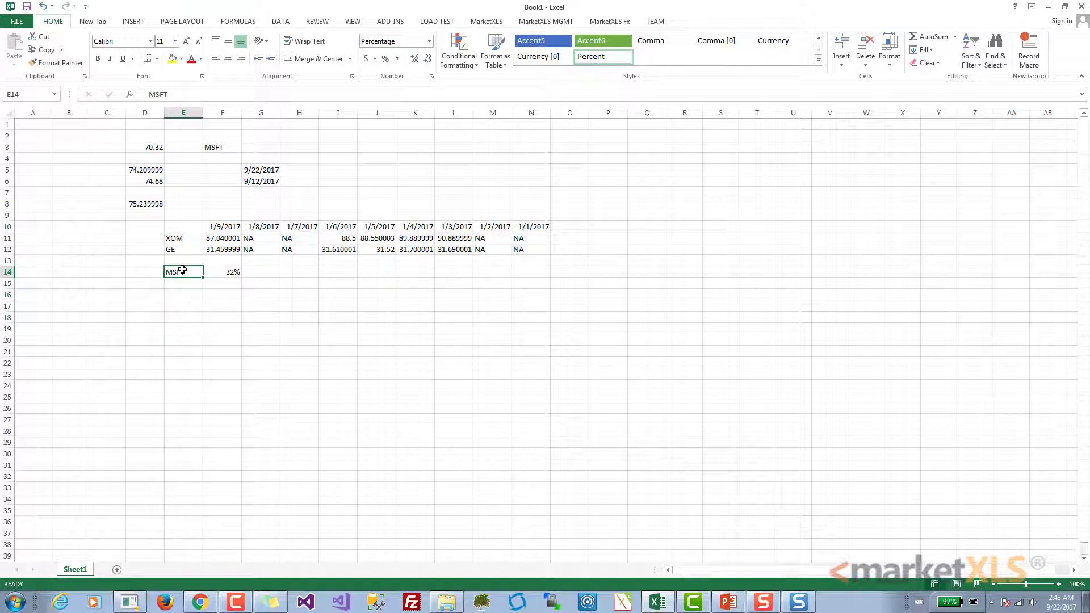
left_click(485, 21)
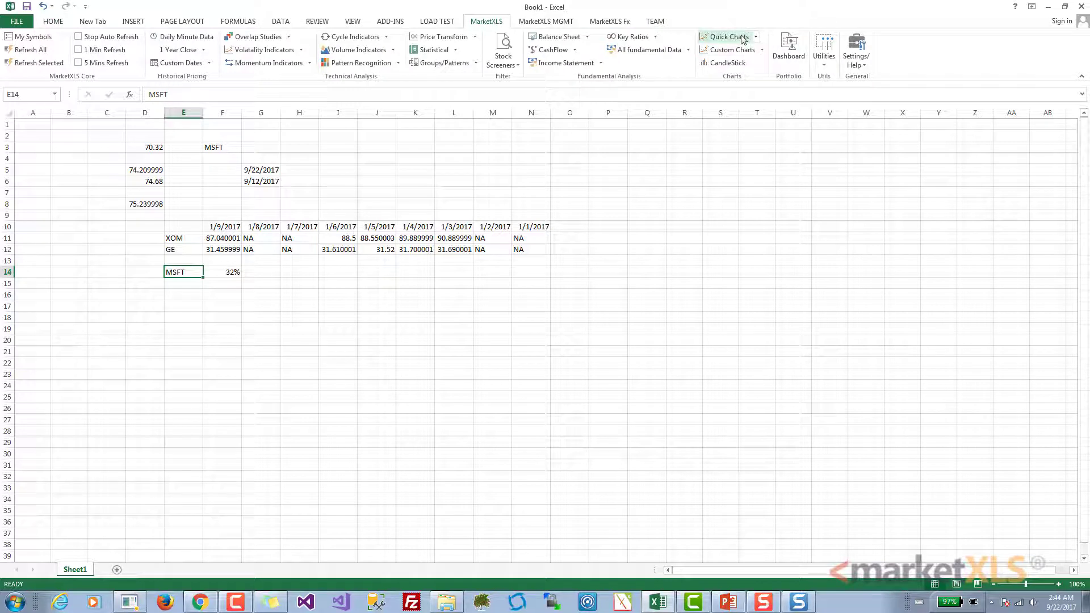
left_click(724, 36)
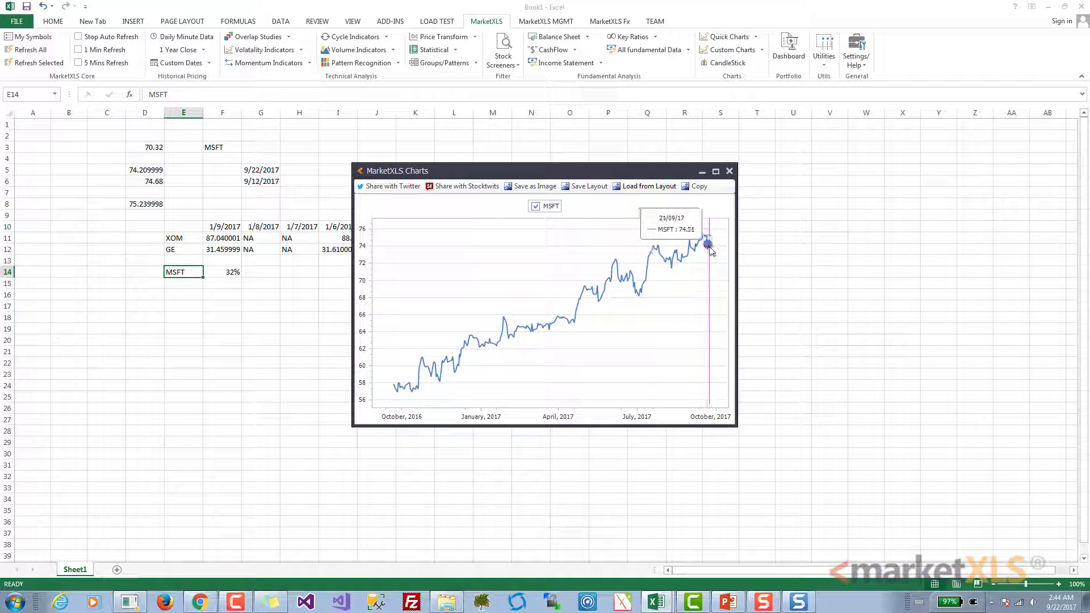
mouse_move(393, 384)
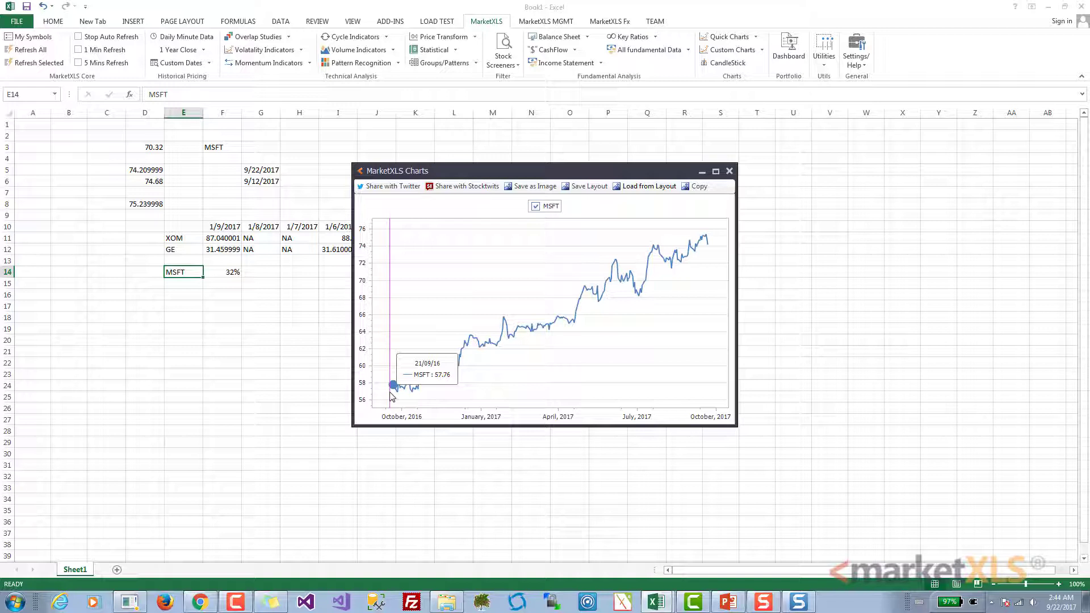
mouse_move(708, 245)
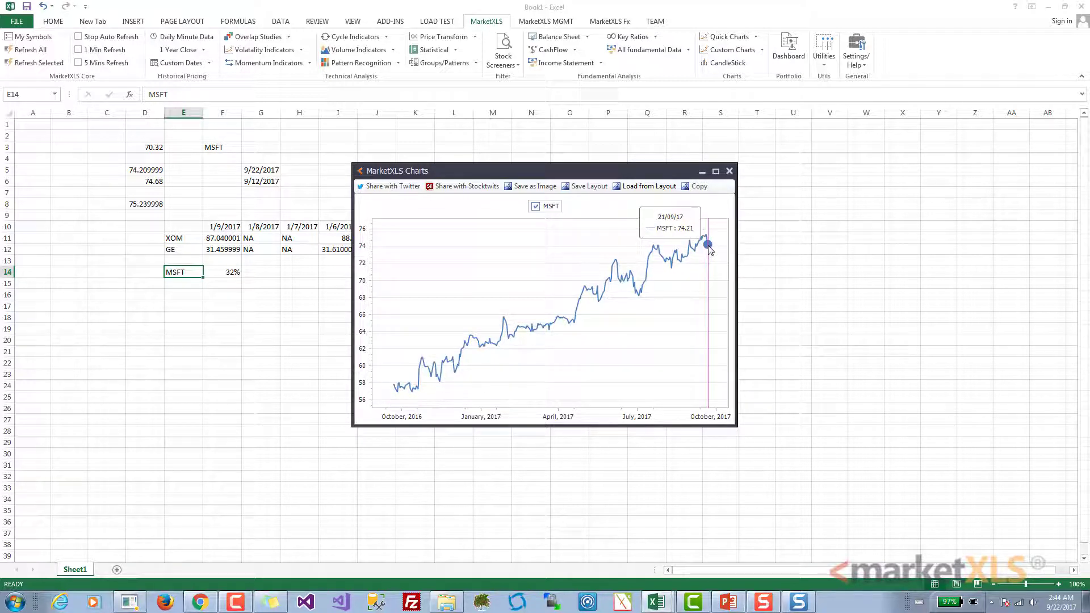
mouse_move(736, 179)
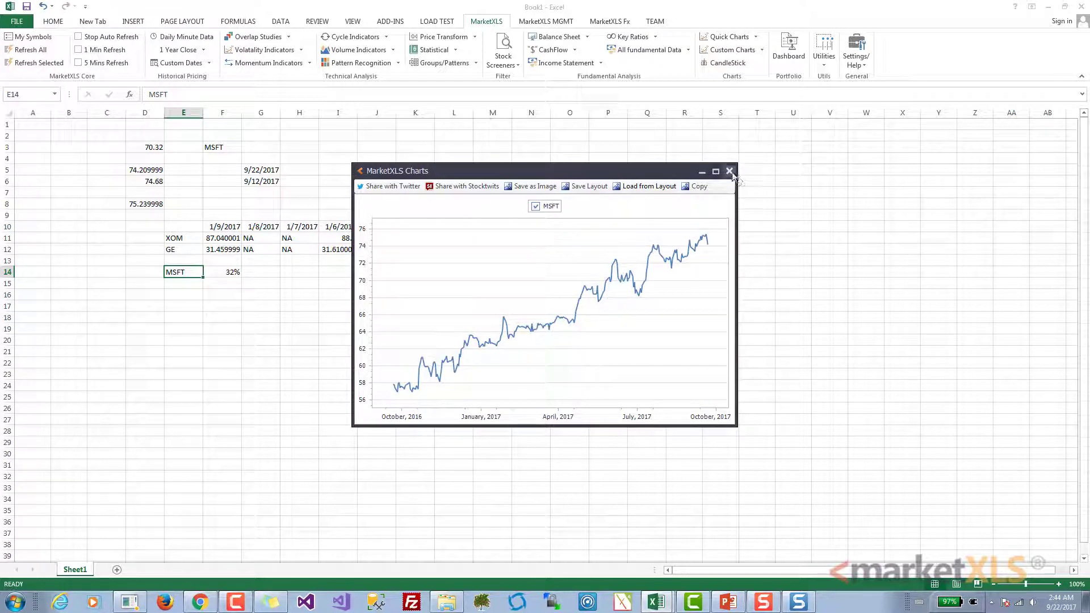
left_click(730, 171)
type("=s")
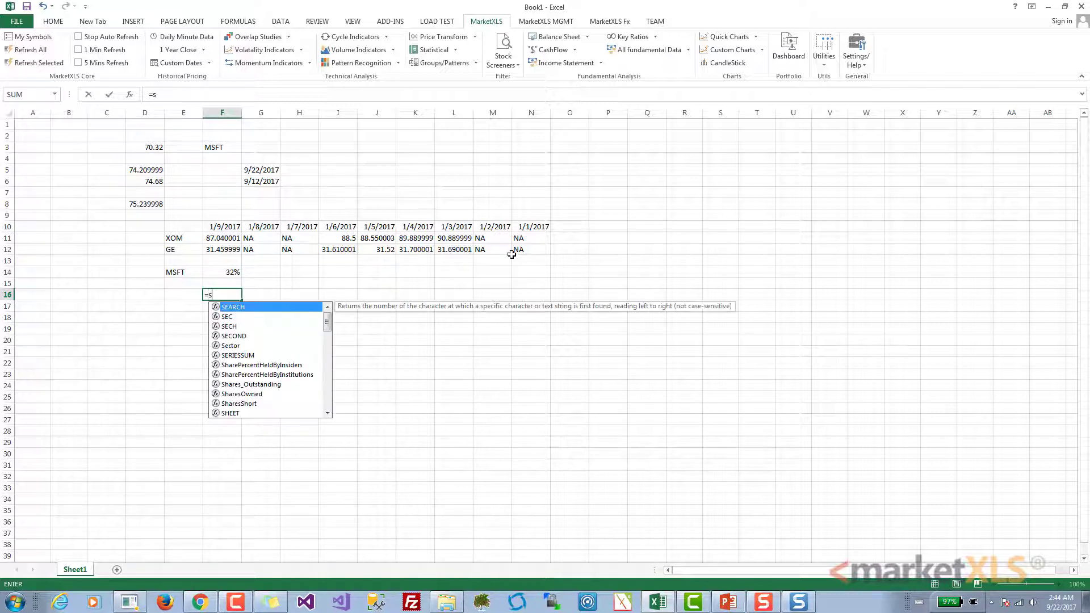
type("t")
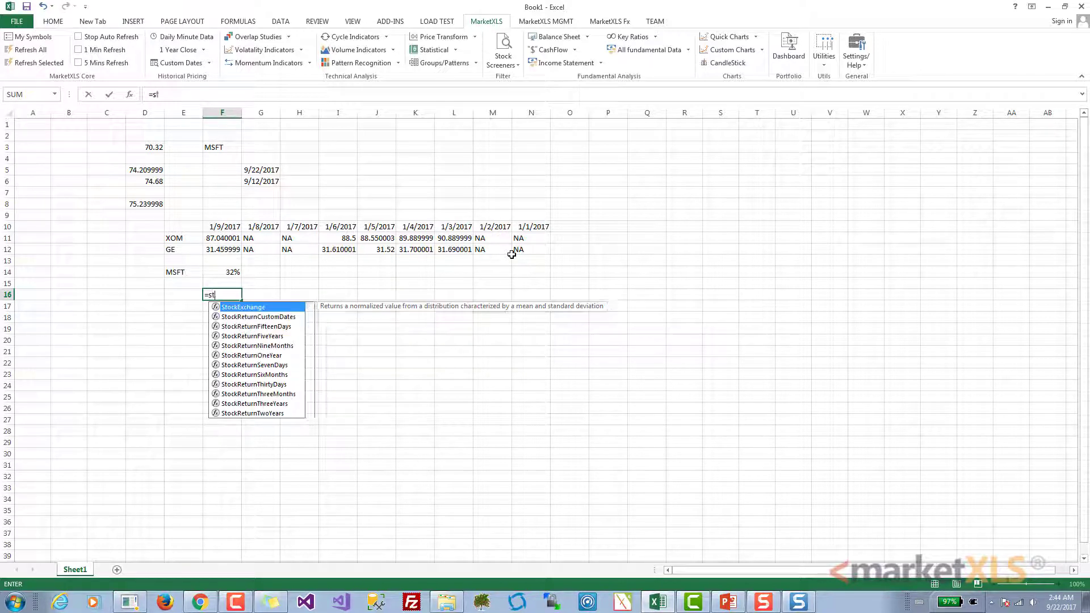
type("ock")
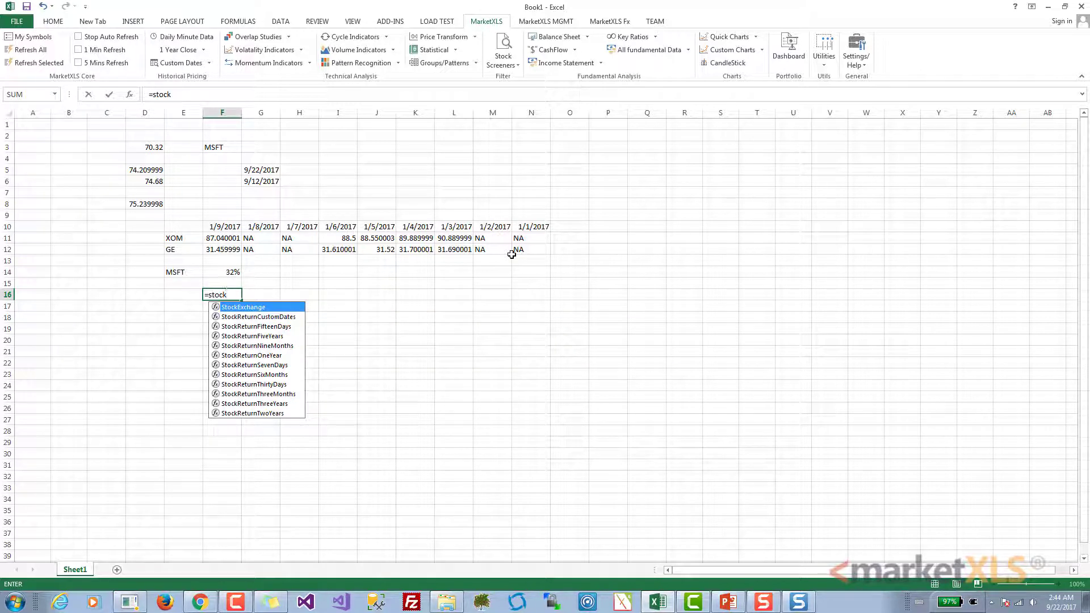
mouse_move(256, 336)
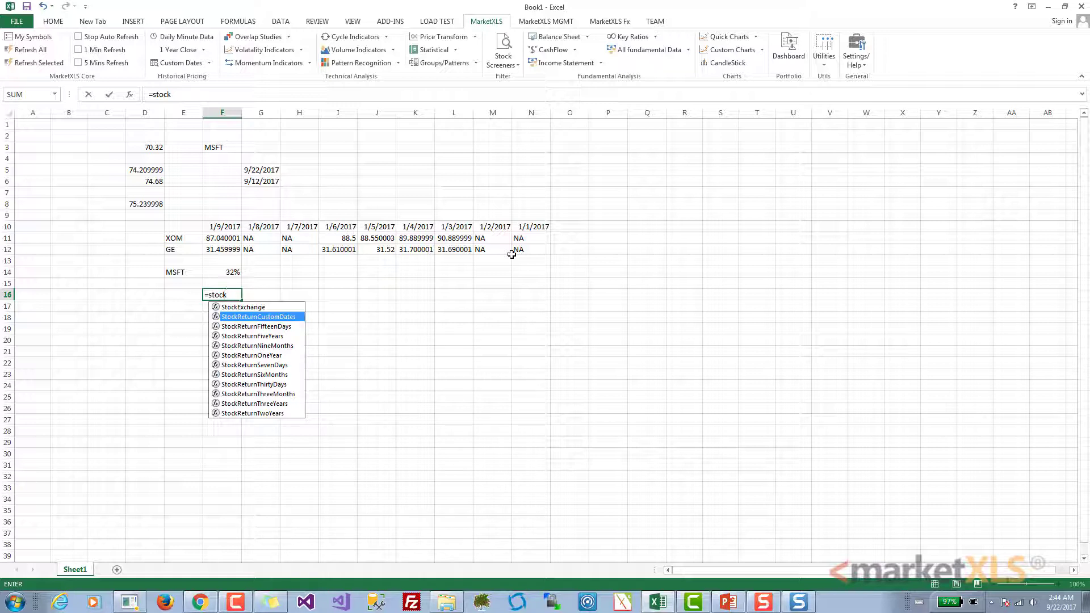
double_click(259, 316)
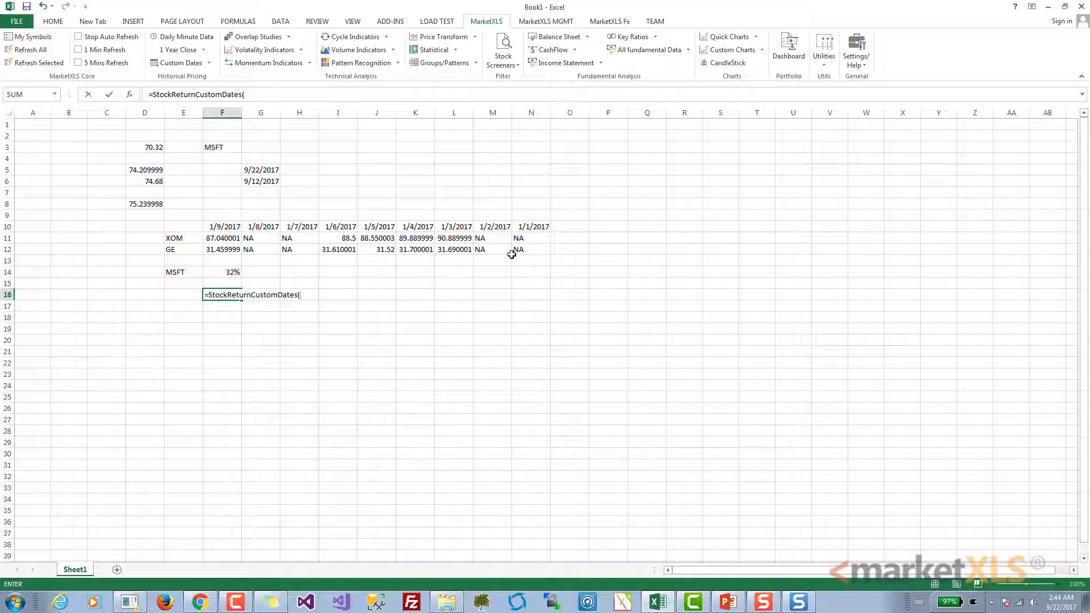
key("Escape")
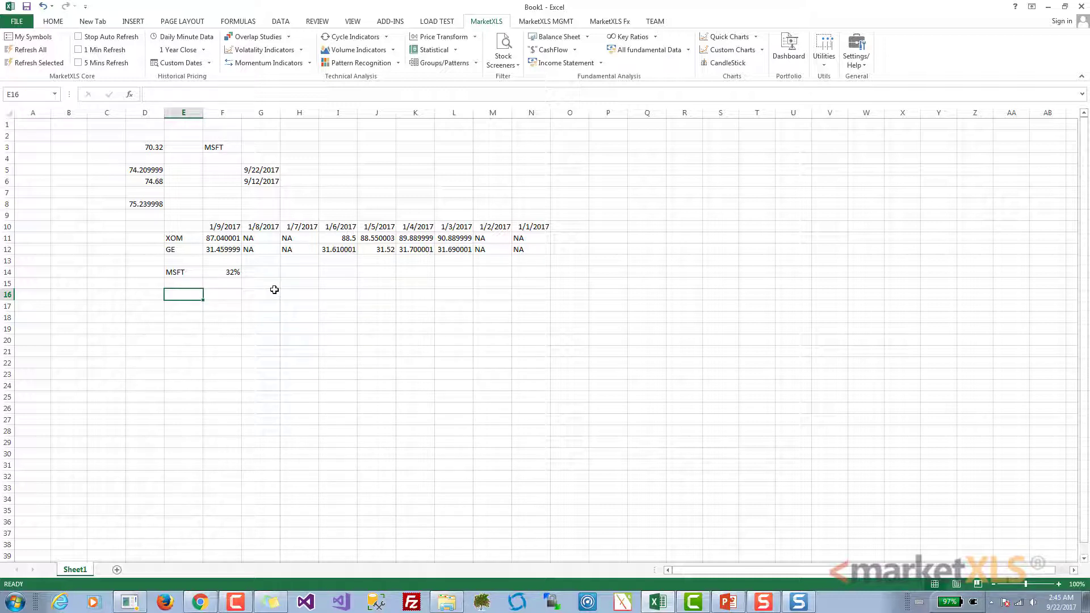